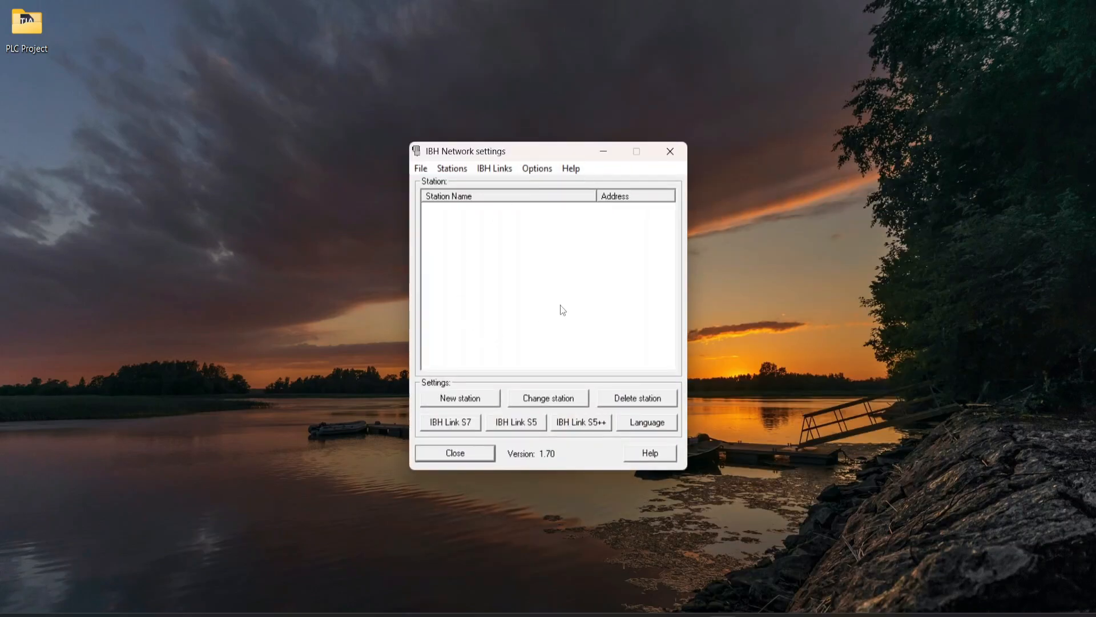
{"action": "mouse_move", "coordinate": [521, 322]}
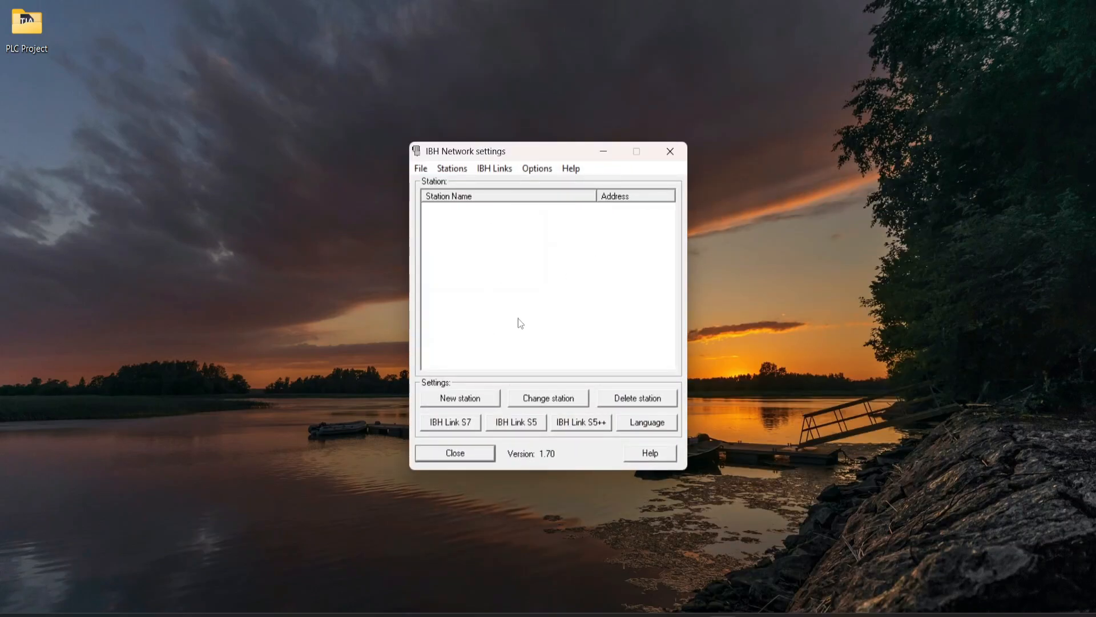
{"action": "mouse_move", "coordinate": [520, 322]}
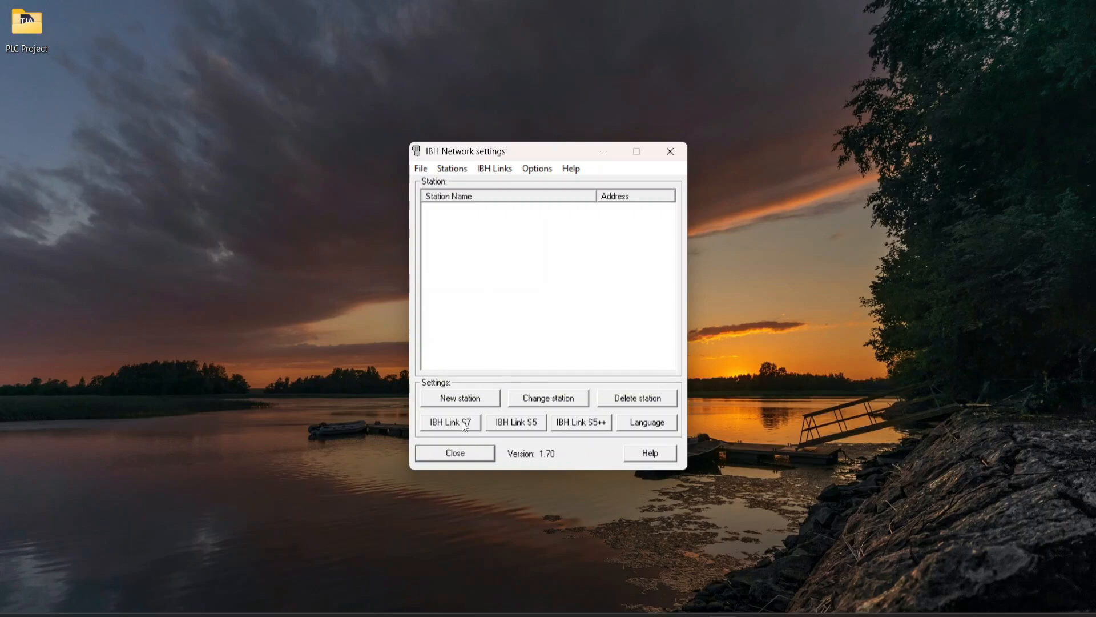
Step: Search for S7 IBH Links over the Realtek PCIe GbE card, finding the NL50MPI at 192.168.0.20
{"action": "left_click", "coordinate": [449, 421]}
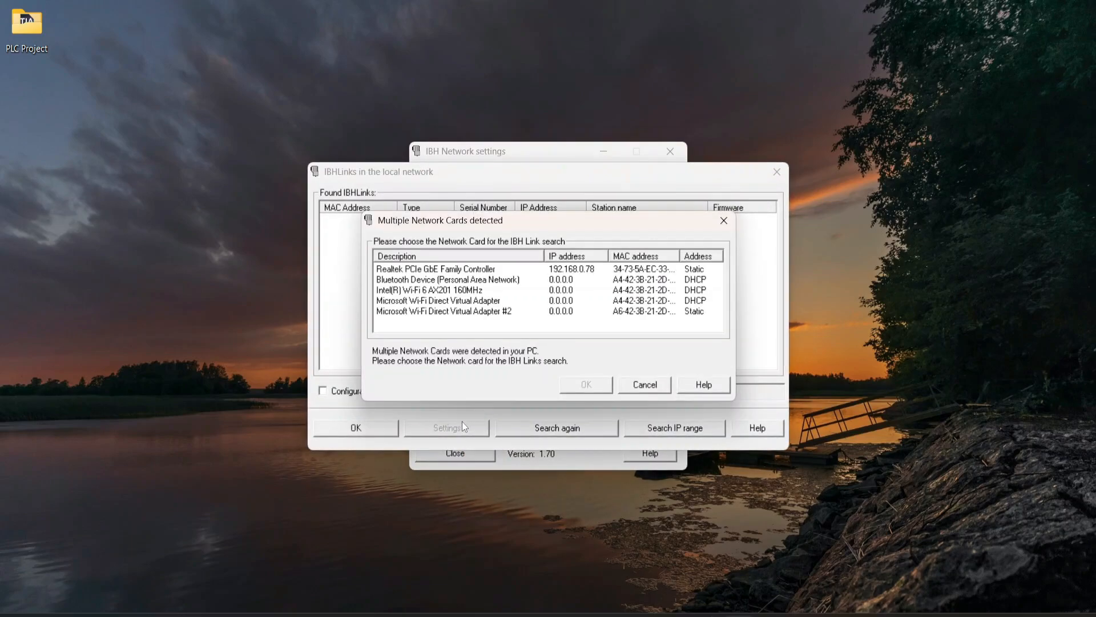
{"action": "left_click", "coordinate": [435, 269]}
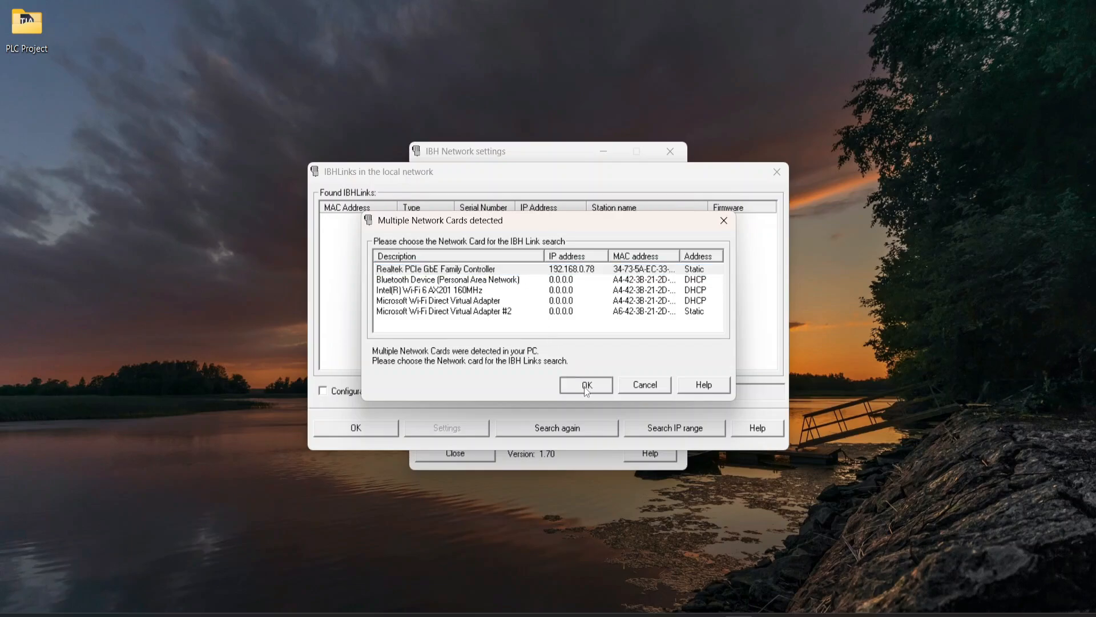
{"action": "left_click", "coordinate": [586, 385]}
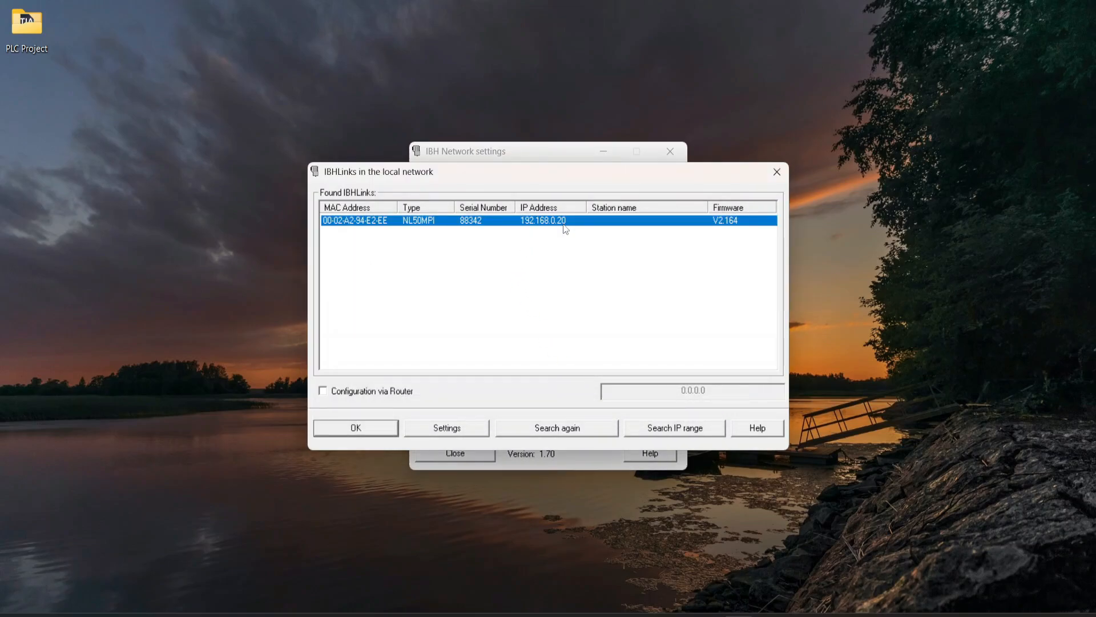
{"action": "mouse_move", "coordinate": [535, 233]}
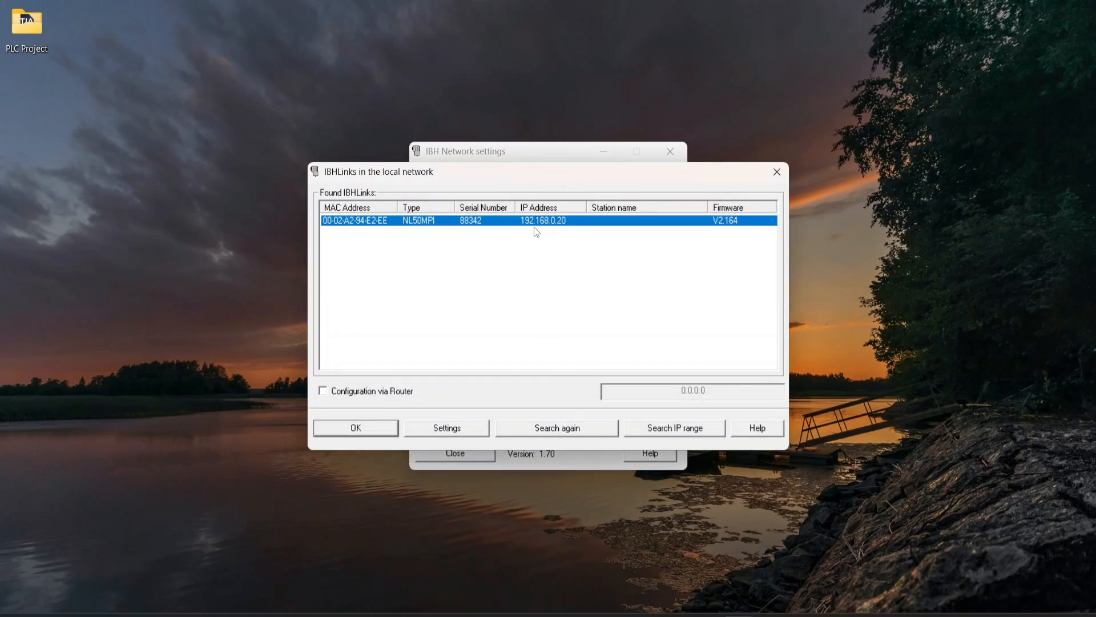
{"action": "mouse_move", "coordinate": [525, 241]}
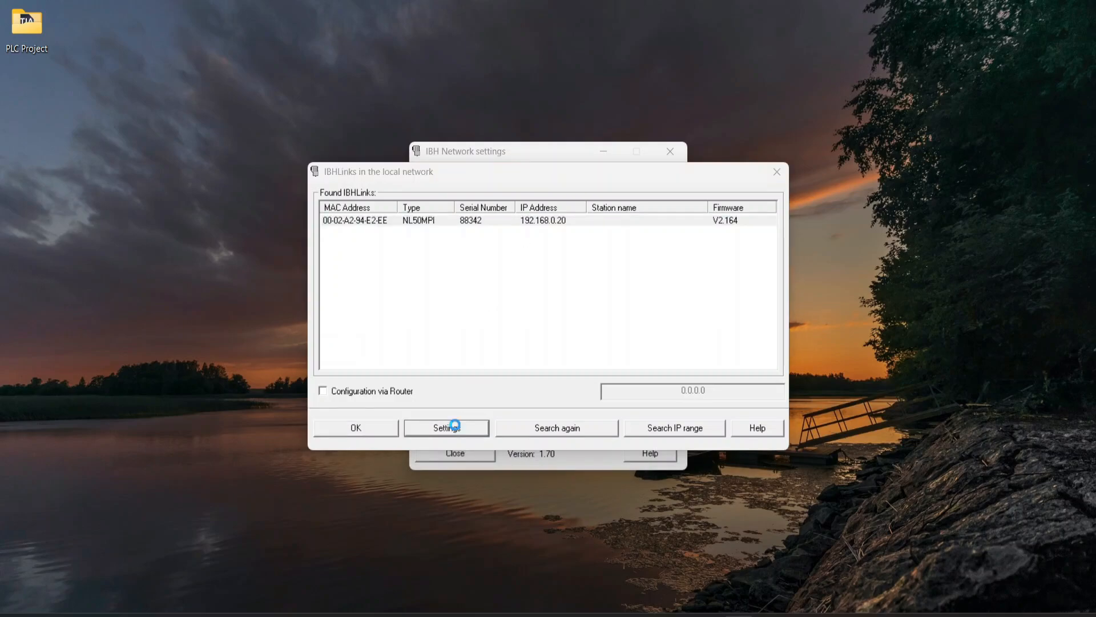
Step: Check the NL50MPI link's MPI/Profibus settings: MPI/PPI profile, 187.5 kbit/s, own address 30
{"action": "left_click", "coordinate": [446, 428]}
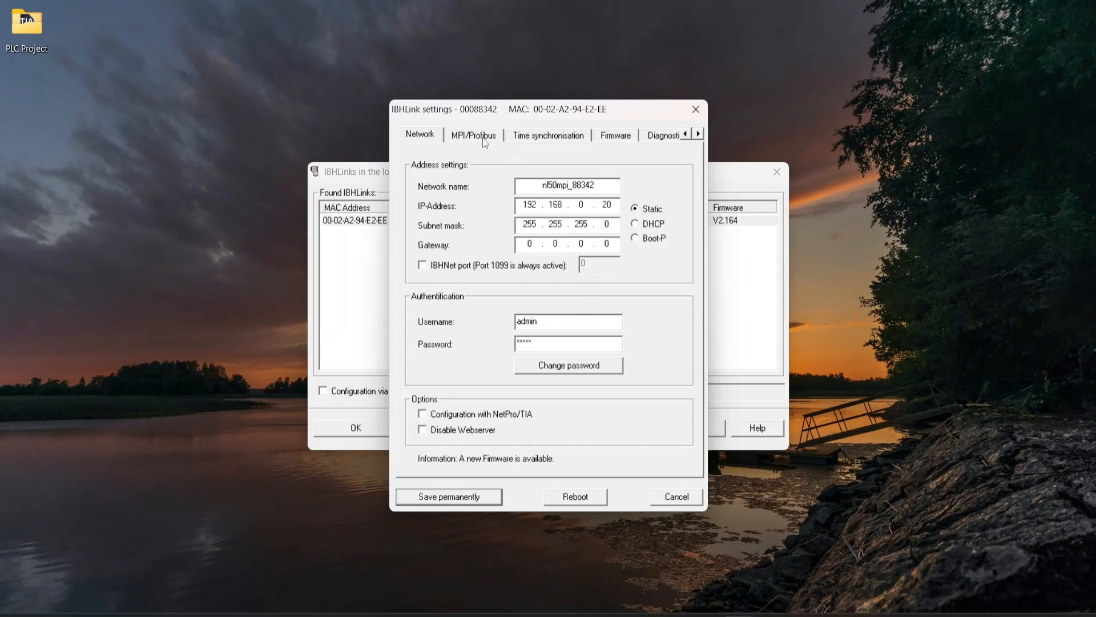
{"action": "left_click", "coordinate": [474, 135]}
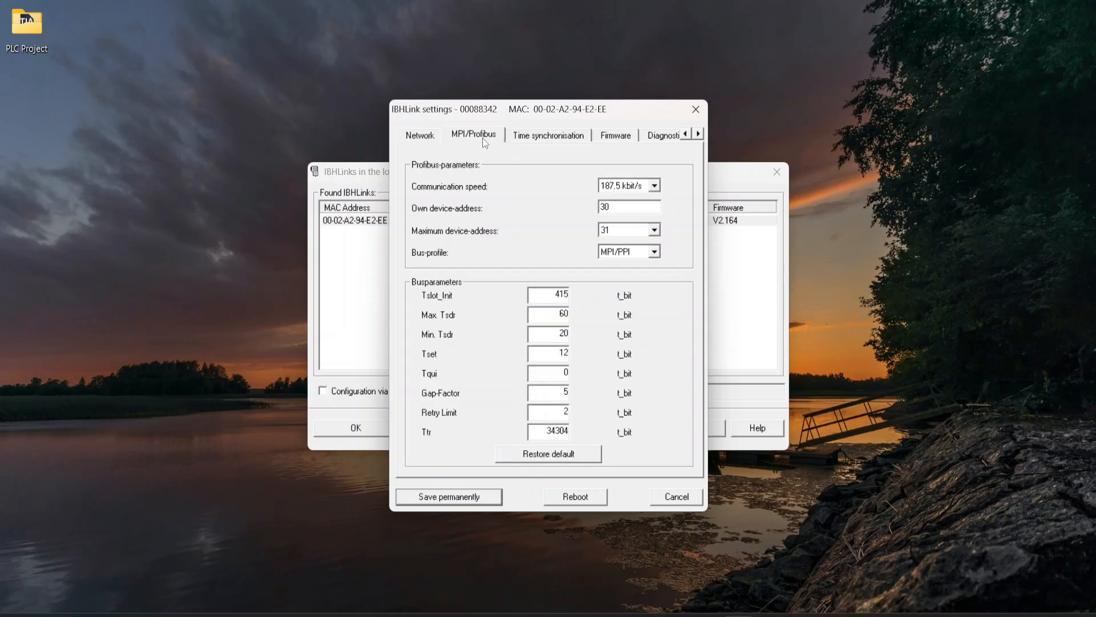
{"action": "left_click", "coordinate": [654, 251]}
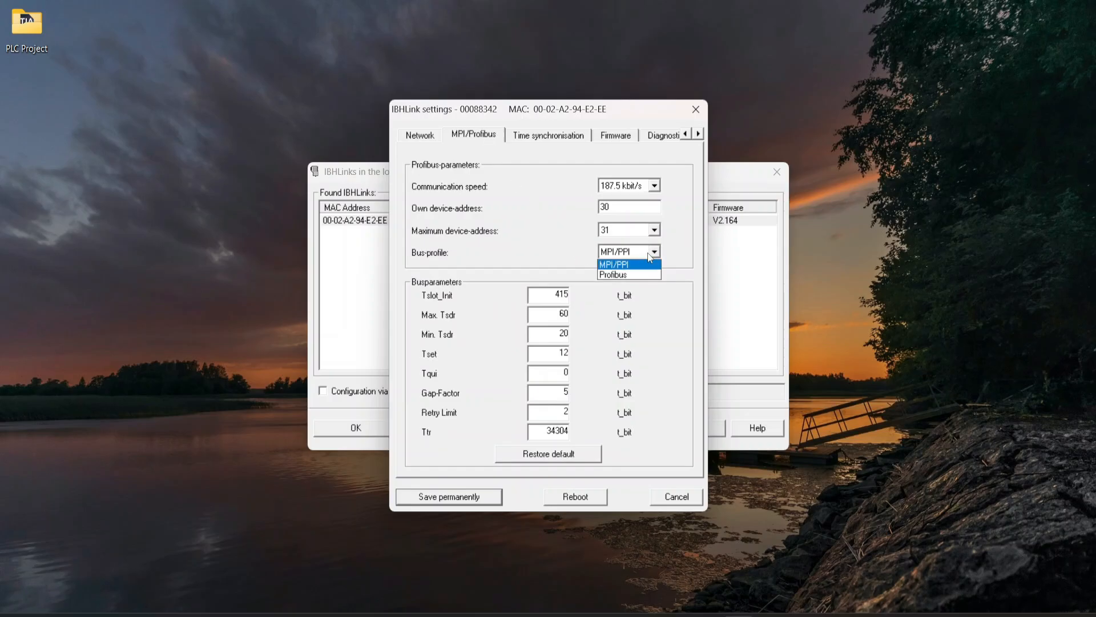
{"action": "left_click", "coordinate": [613, 264]}
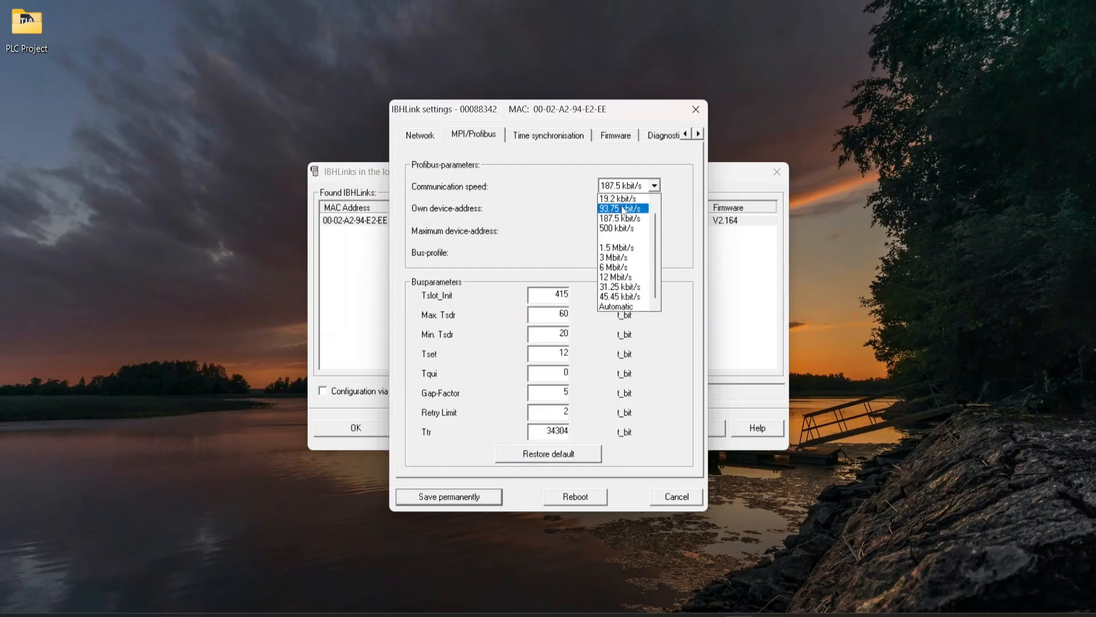
{"action": "left_click", "coordinate": [621, 218]}
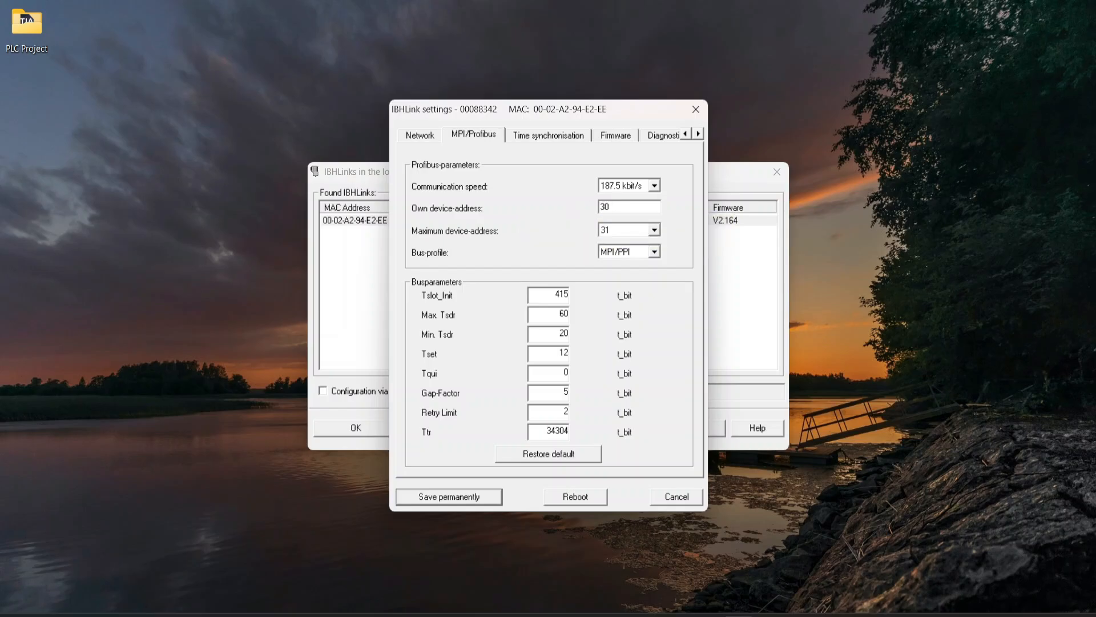
{"action": "left_click", "coordinate": [627, 206]}
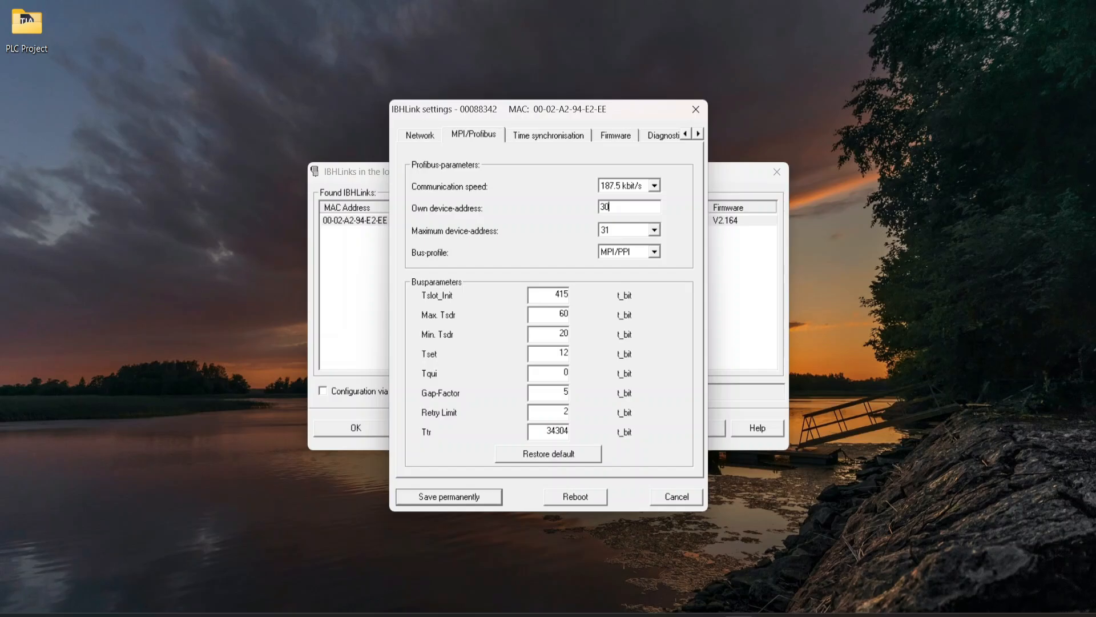
{"action": "mouse_move", "coordinate": [583, 230]}
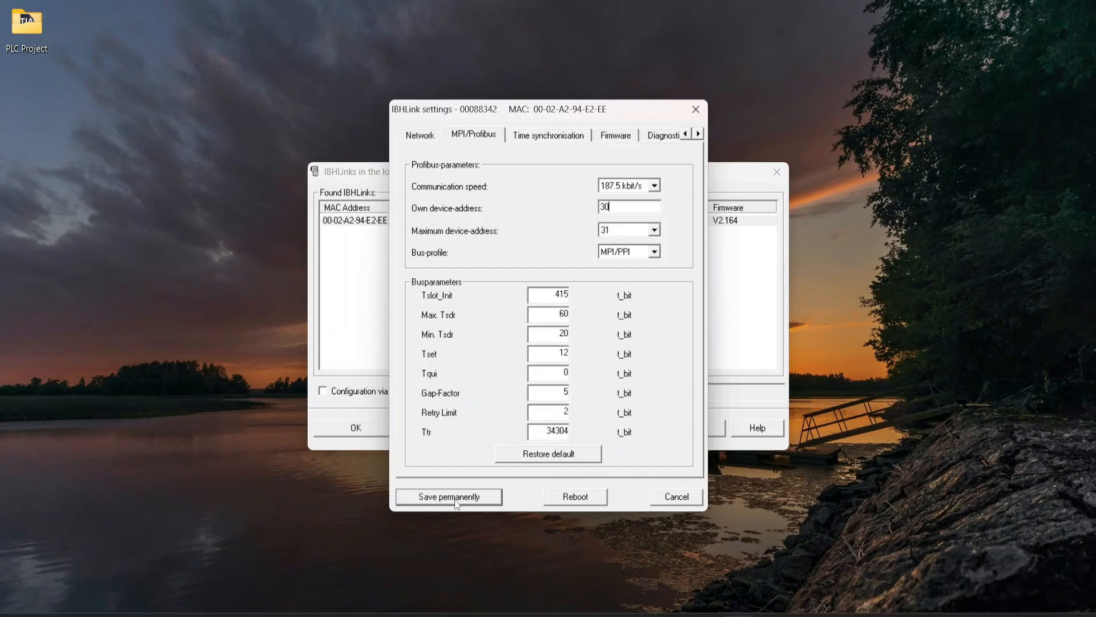
Step: Save the link's MPI settings permanently and agree to restart the adaptor
{"action": "left_click", "coordinate": [449, 496]}
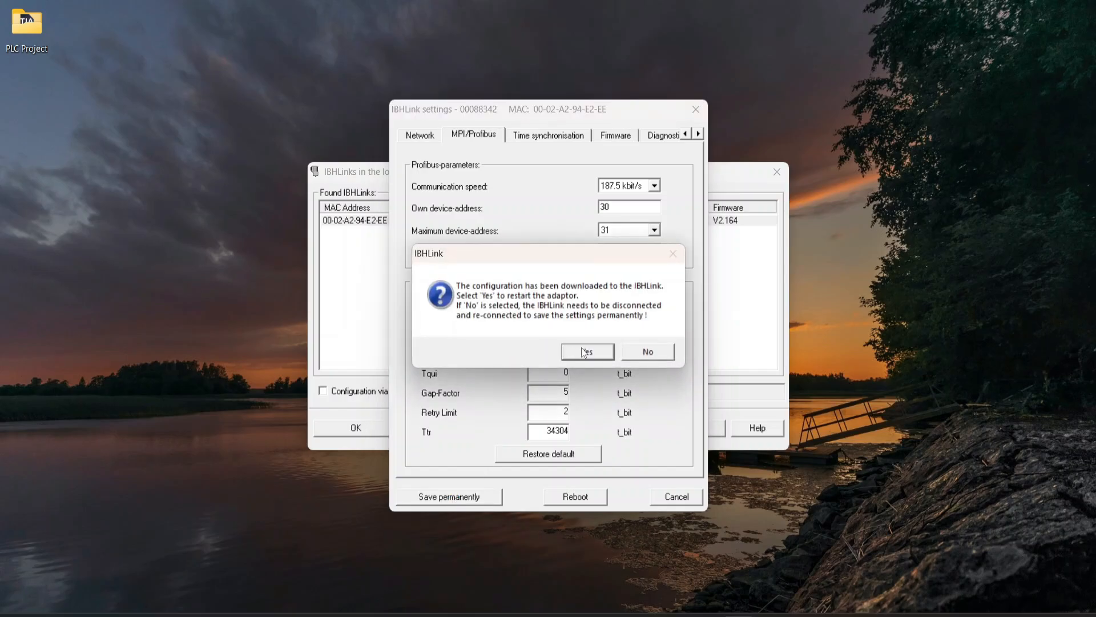
{"action": "left_click", "coordinate": [586, 352]}
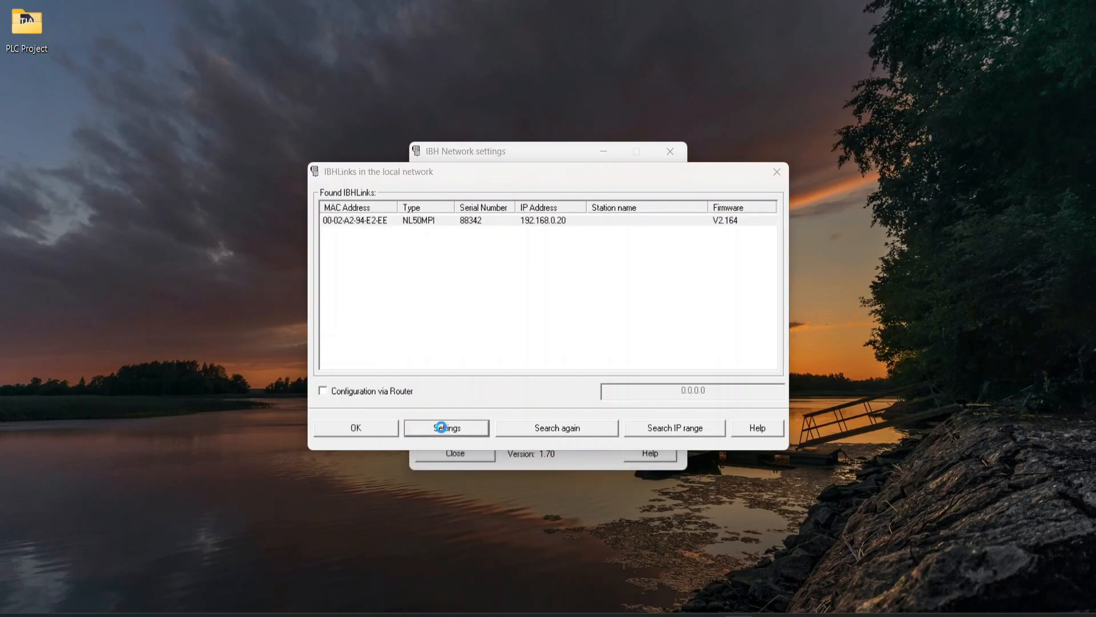
Step: Test the NL50MPI link and read the active bus nodes, addresses 2 and 30
{"action": "left_click", "coordinate": [446, 427]}
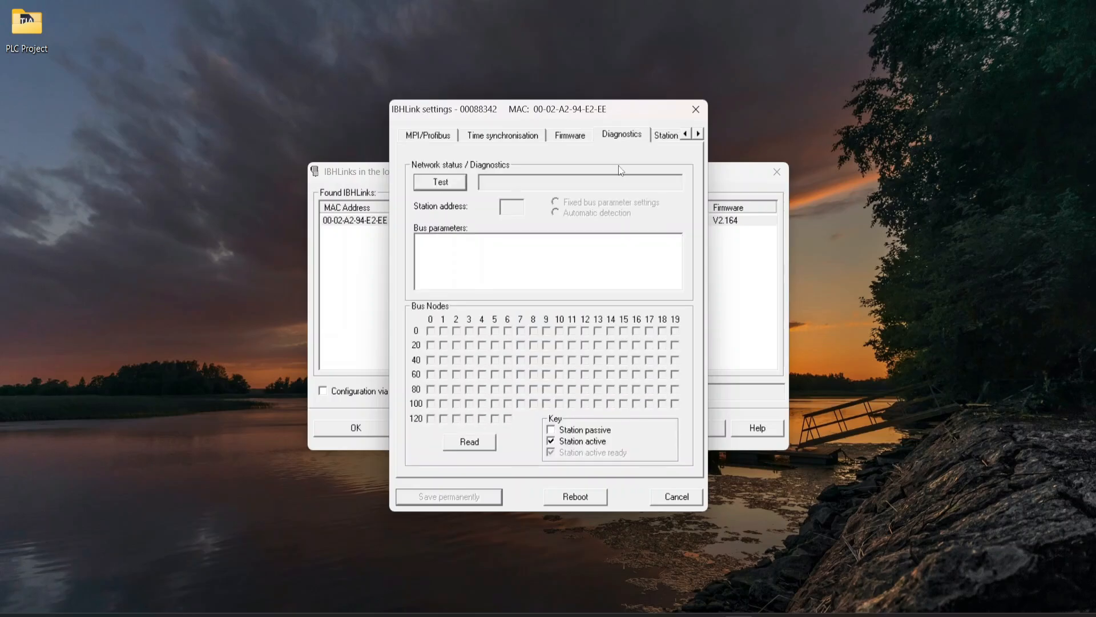
{"action": "left_click", "coordinate": [440, 182]}
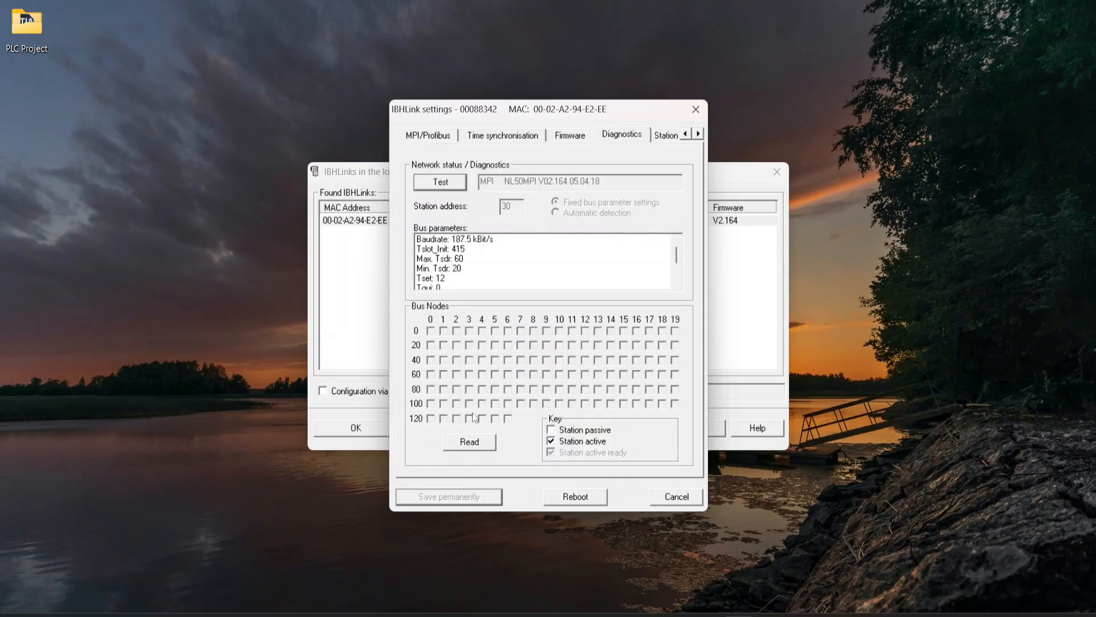
{"action": "left_click", "coordinate": [469, 442]}
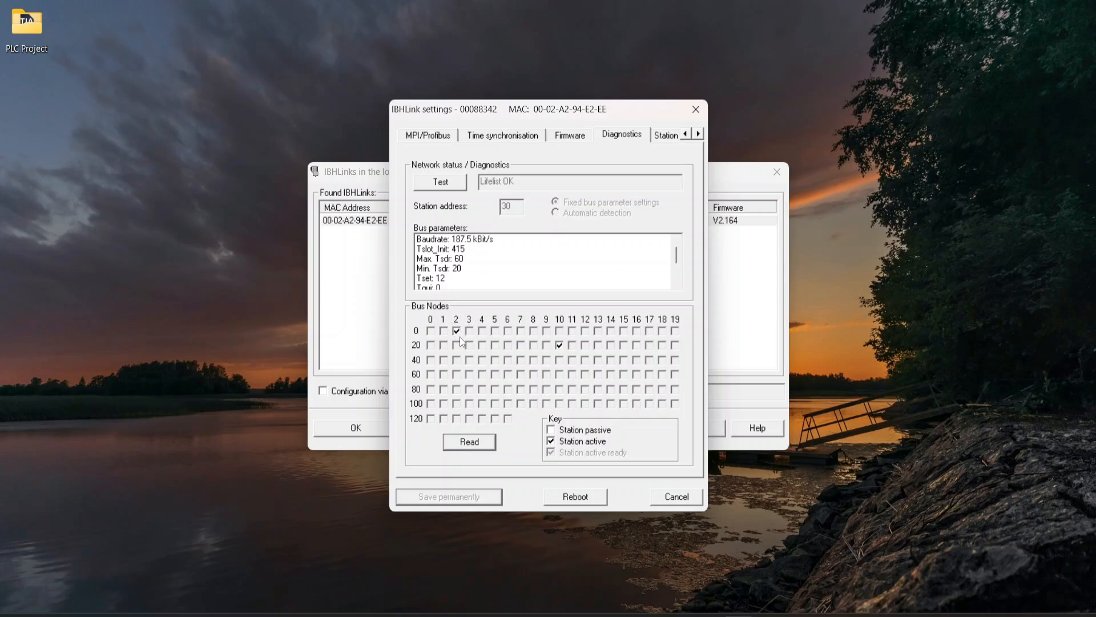
{"action": "mouse_move", "coordinate": [458, 343]}
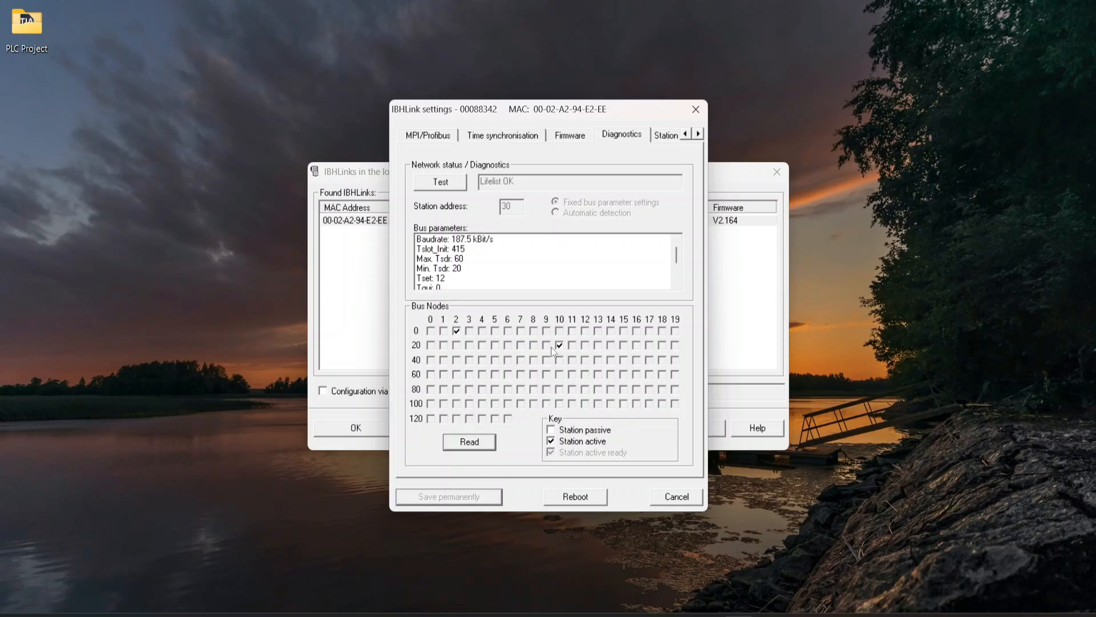
Step: Create a new station NL50MPI with IP 192.168.0.20 and MPI profile
{"action": "left_click", "coordinate": [675, 496]}
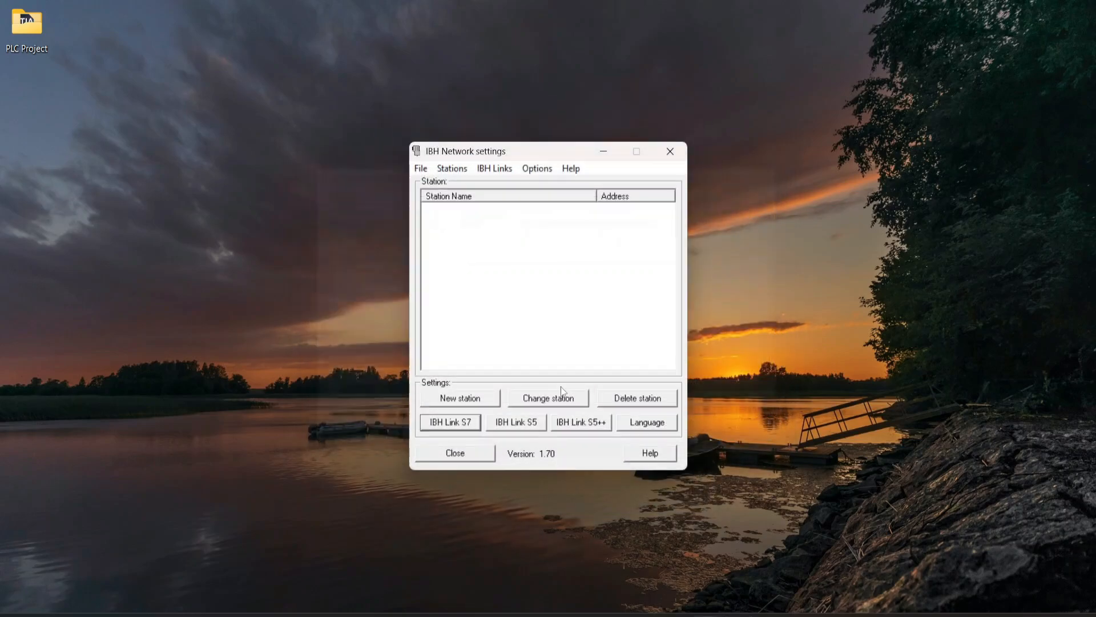
{"action": "mouse_move", "coordinate": [459, 398]}
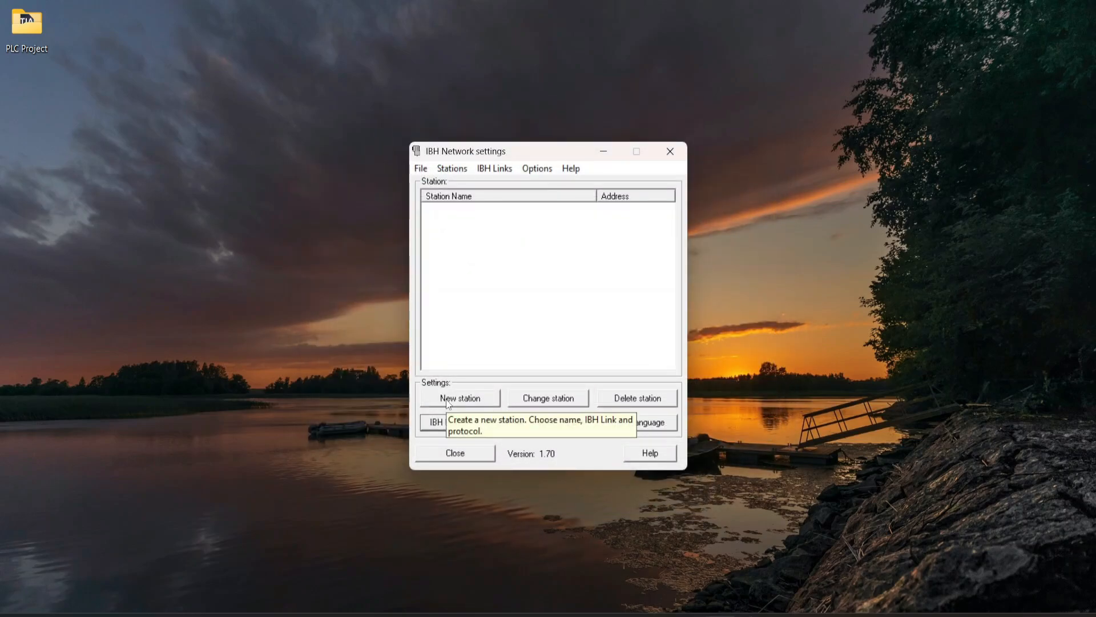
{"action": "left_click", "coordinate": [459, 397]}
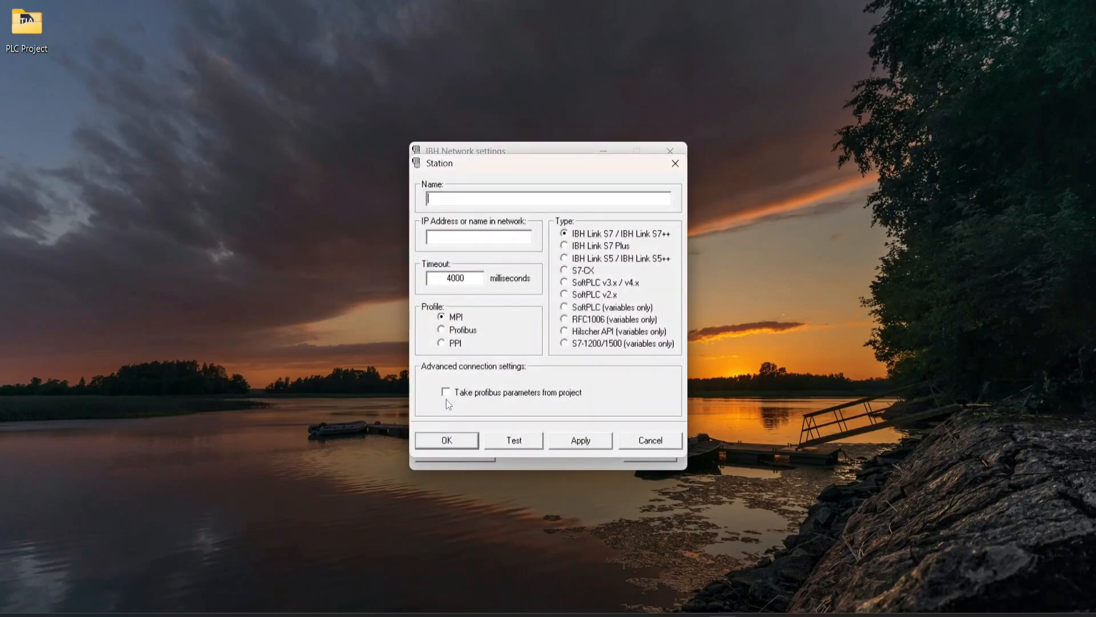
{"action": "type", "text": "N"}
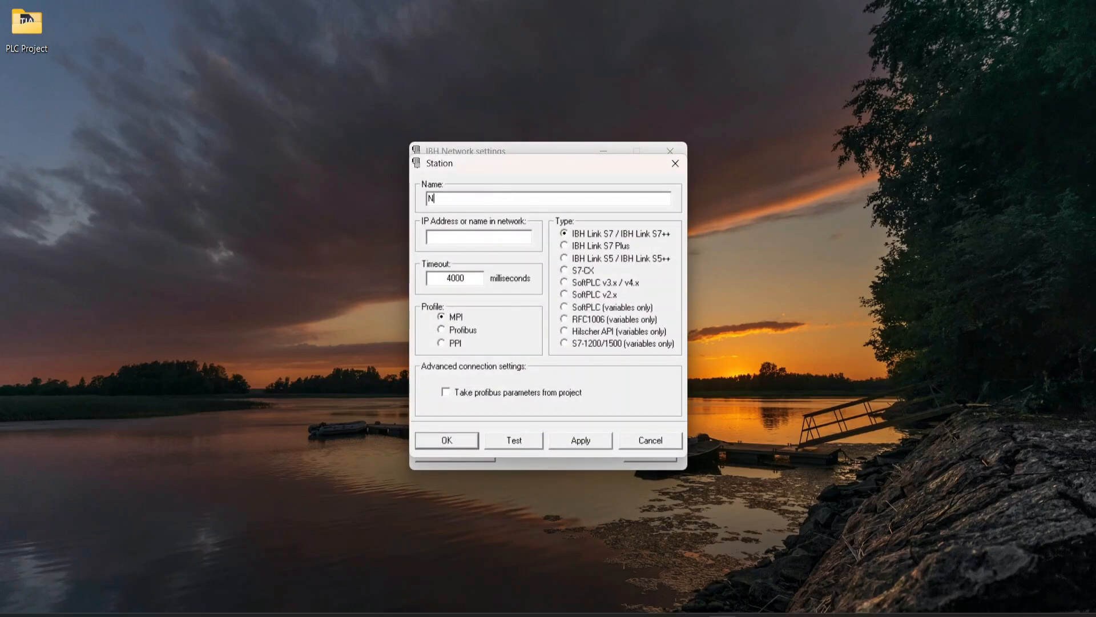
{"action": "type", "text": "L50"}
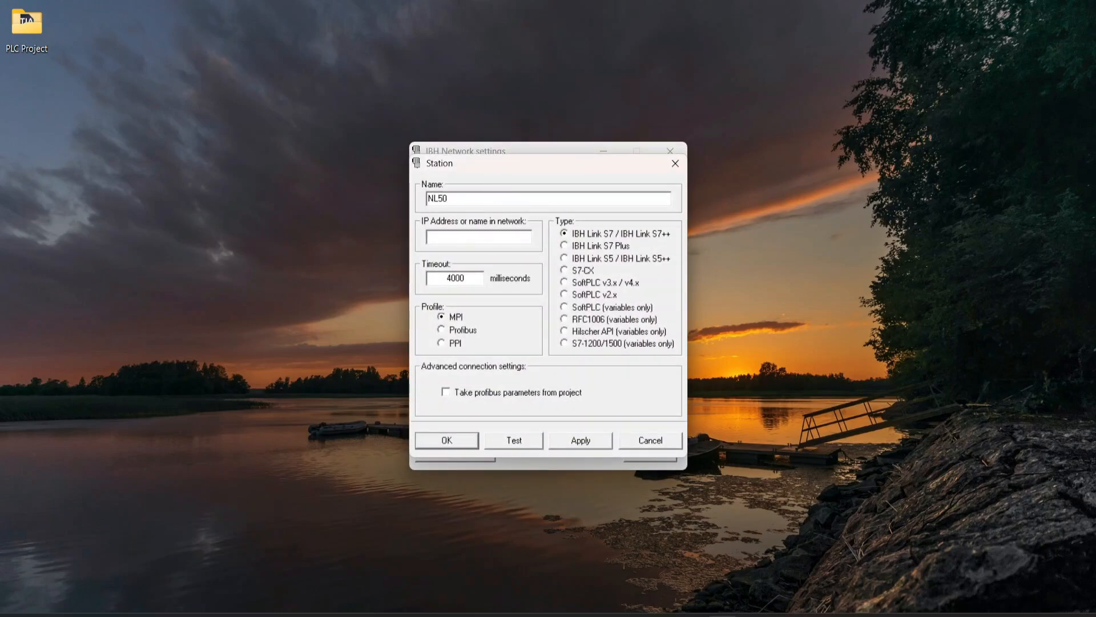
{"action": "type", "text": "MPI"}
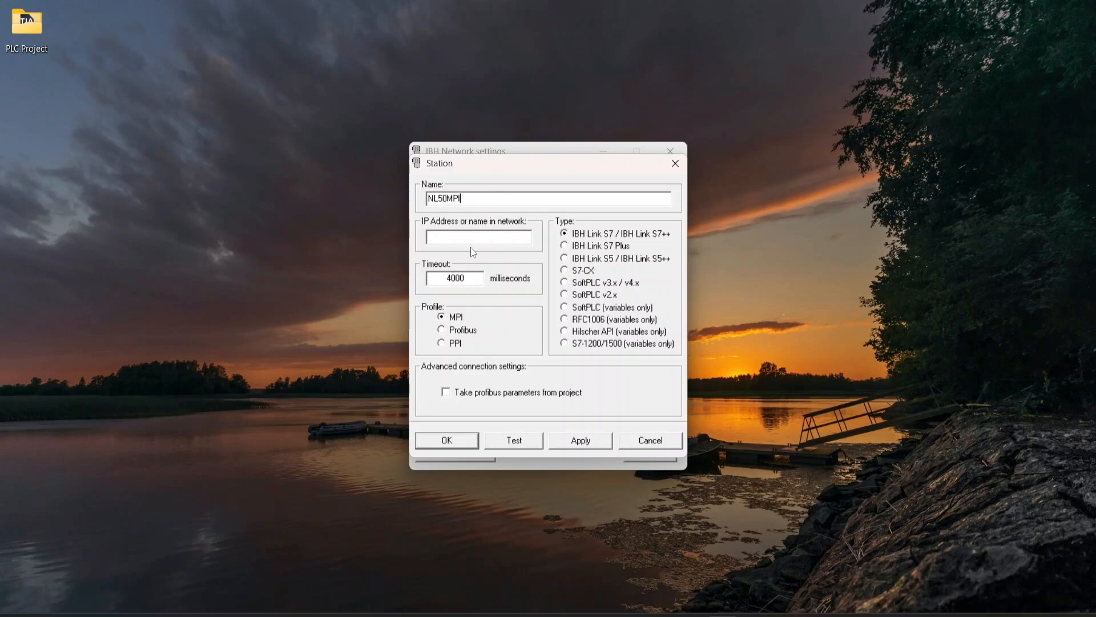
{"action": "type", "text": "192.168.0.20"}
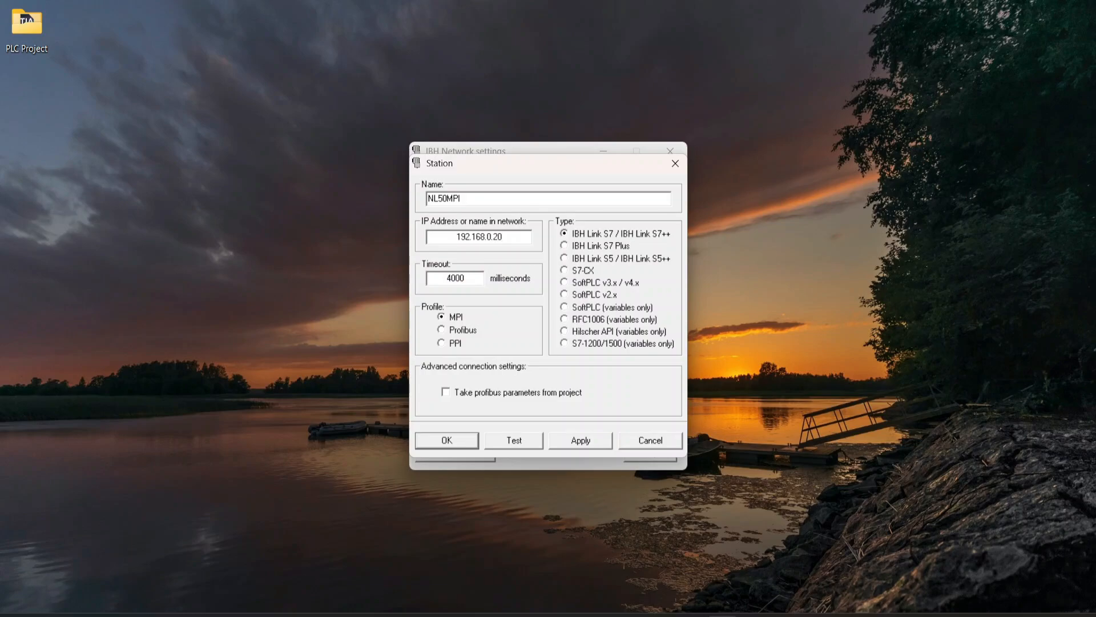
{"action": "left_click", "coordinate": [479, 236]}
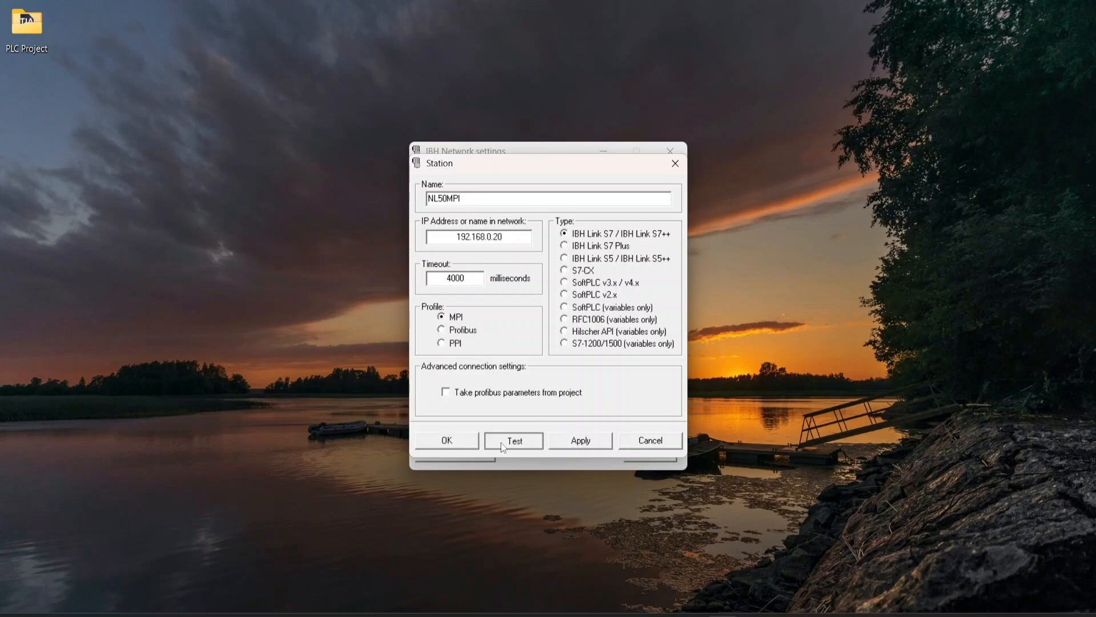
Step: Choose NL50MPI as the MPI station and point the S7ONLINE access path to IBHNet.MPI.1
{"action": "left_click", "coordinate": [513, 440]}
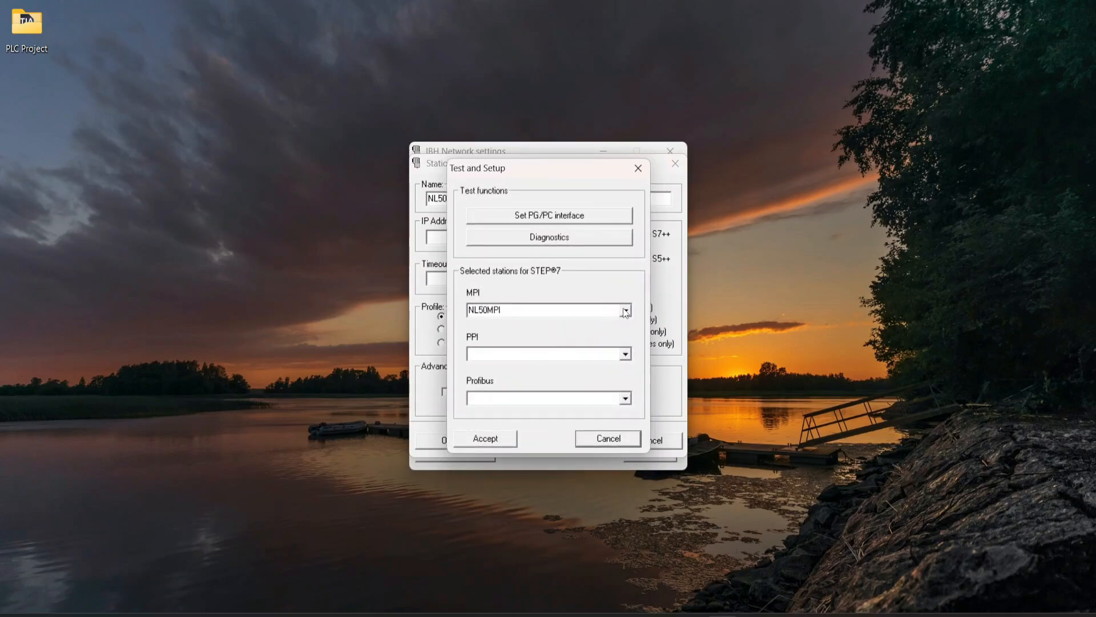
{"action": "left_click", "coordinate": [623, 310]}
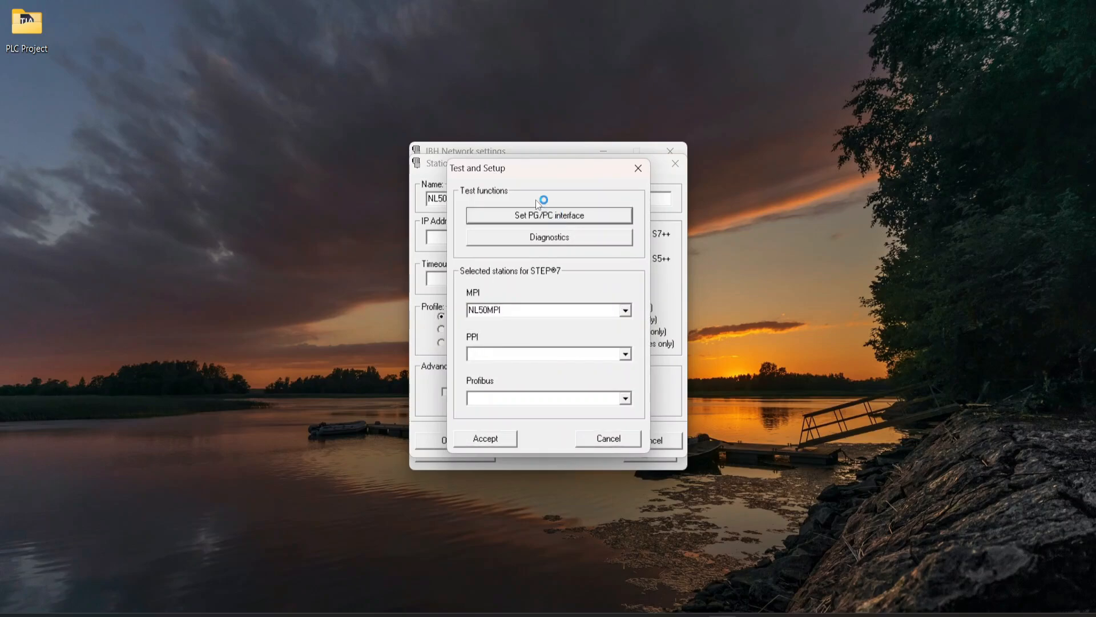
{"action": "left_click", "coordinate": [548, 215]}
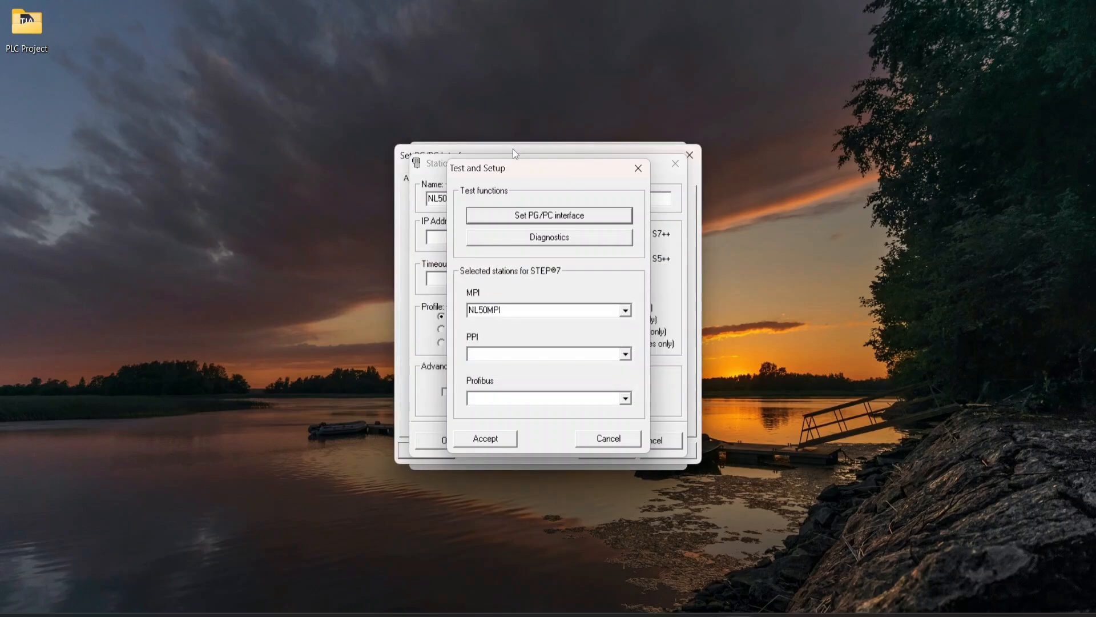
{"action": "left_click", "coordinate": [549, 216]}
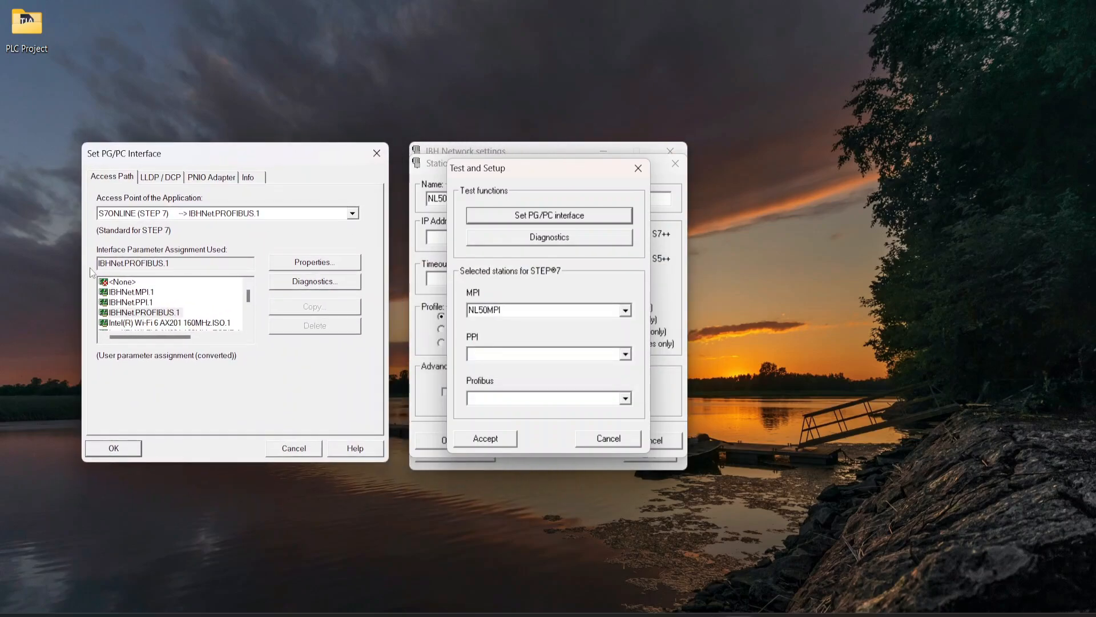
{"action": "left_click", "coordinate": [131, 292]}
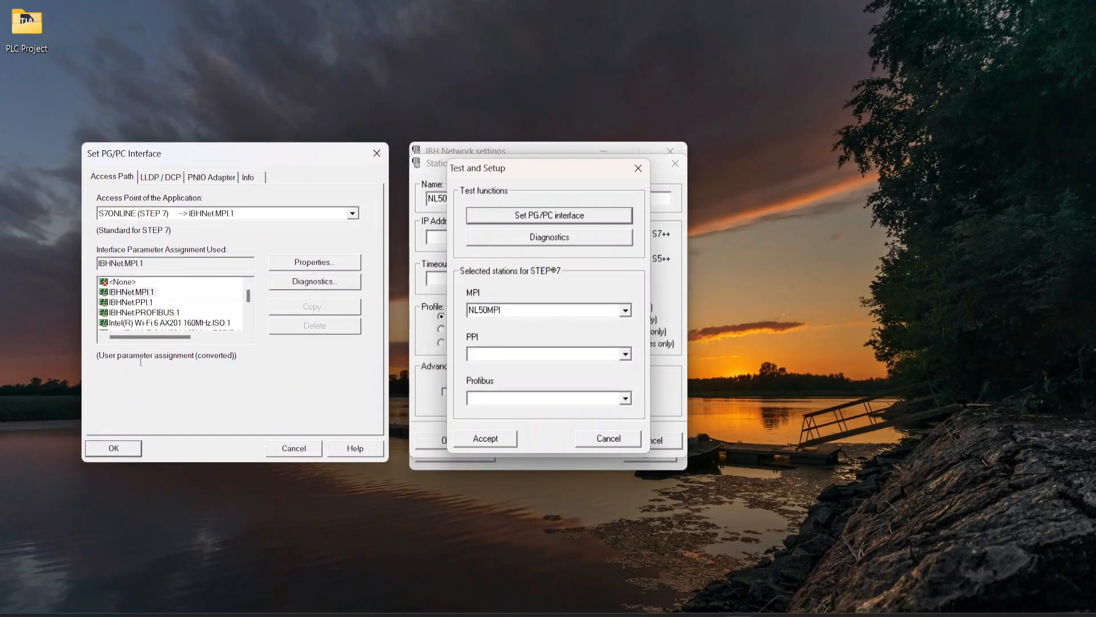
{"action": "mouse_move", "coordinate": [227, 378]}
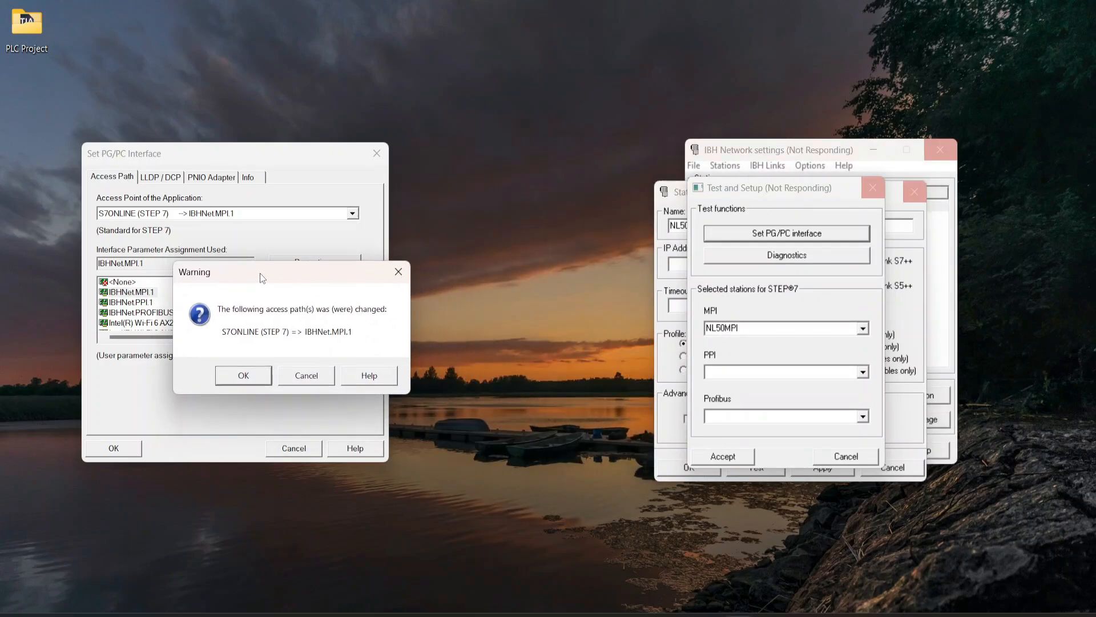
{"action": "mouse_move", "coordinate": [248, 329]}
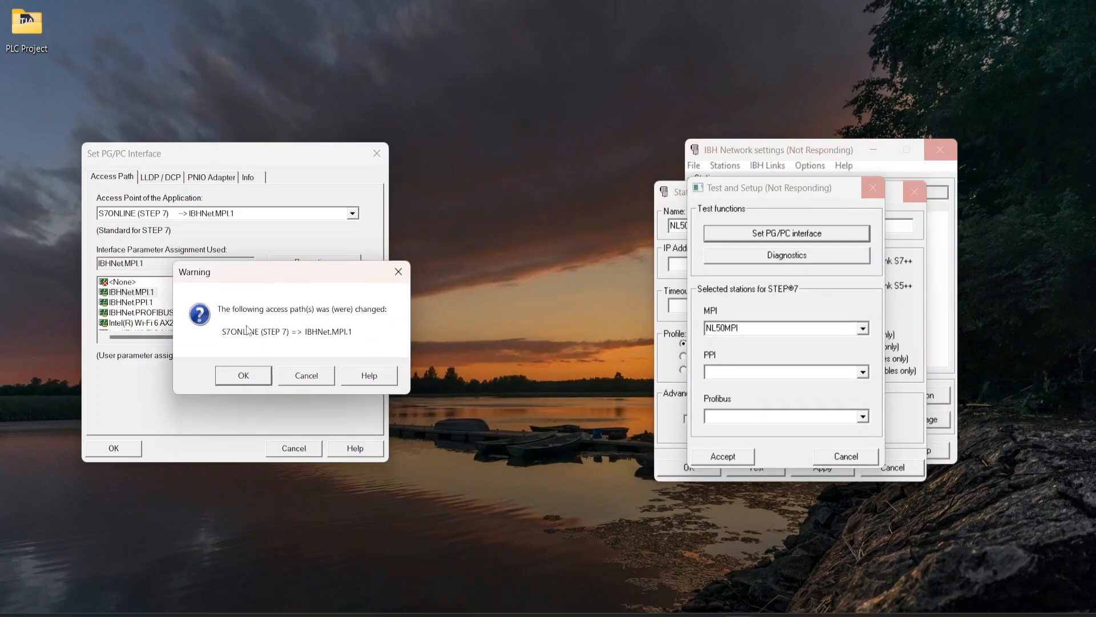
{"action": "left_click", "coordinate": [243, 376]}
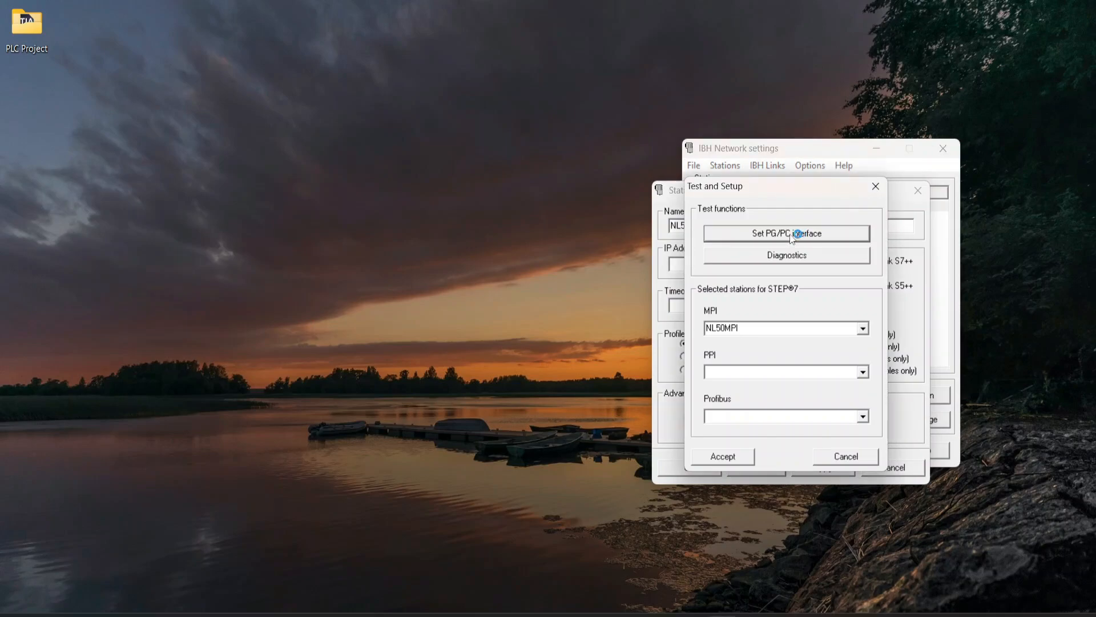
Step: Confirm in the IBHNet.MPI.1 properties that the station is NL50MPI
{"action": "left_click", "coordinate": [786, 233]}
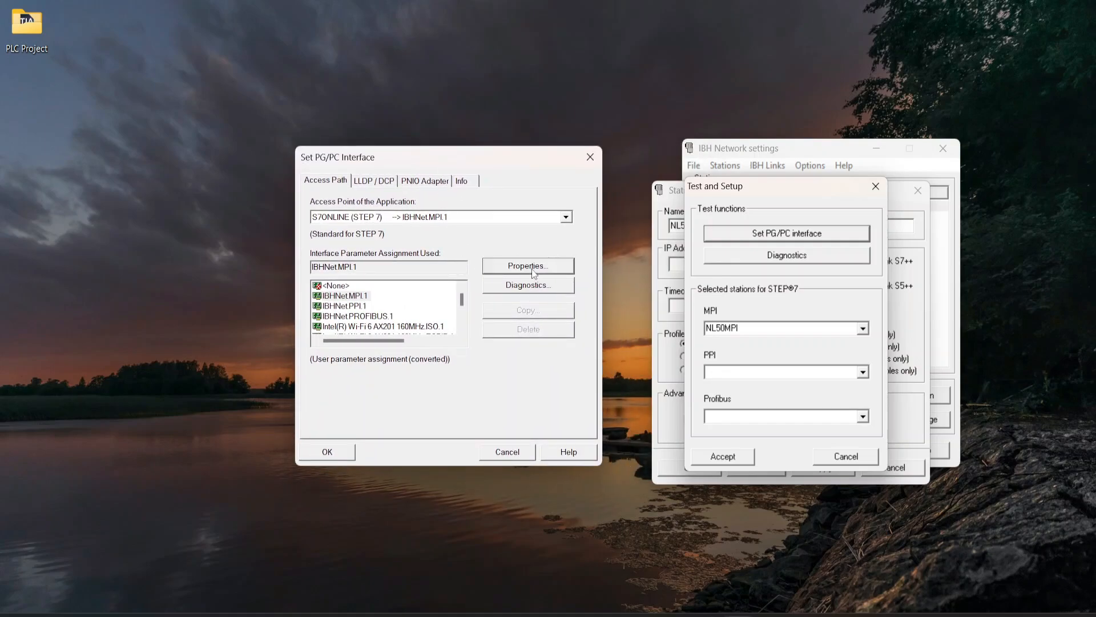
{"action": "left_click", "coordinate": [527, 265]}
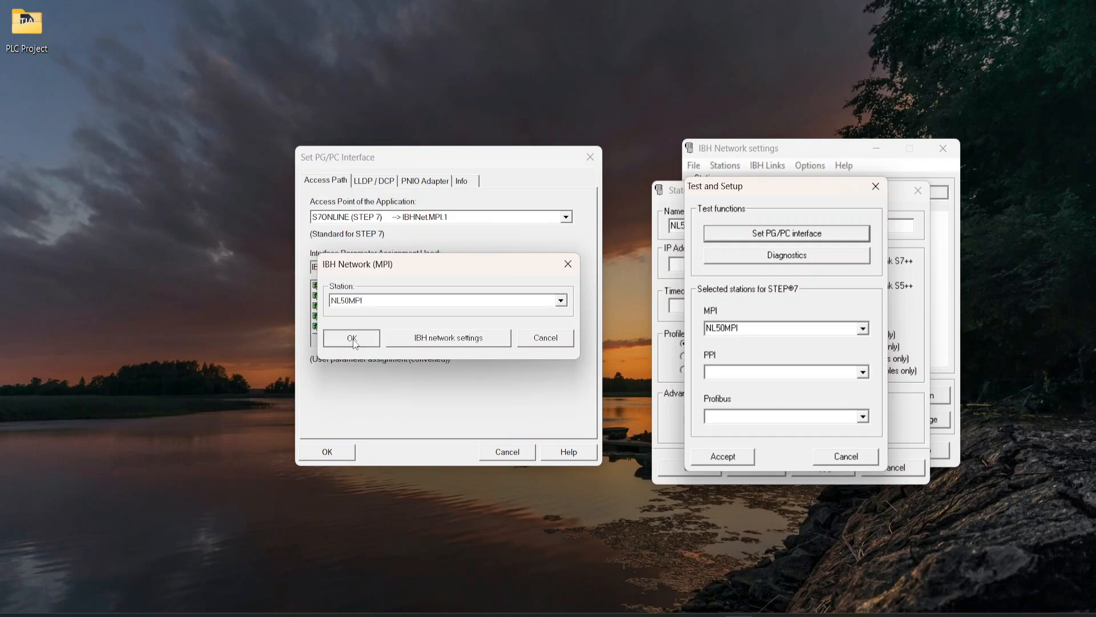
{"action": "left_click", "coordinate": [350, 338]}
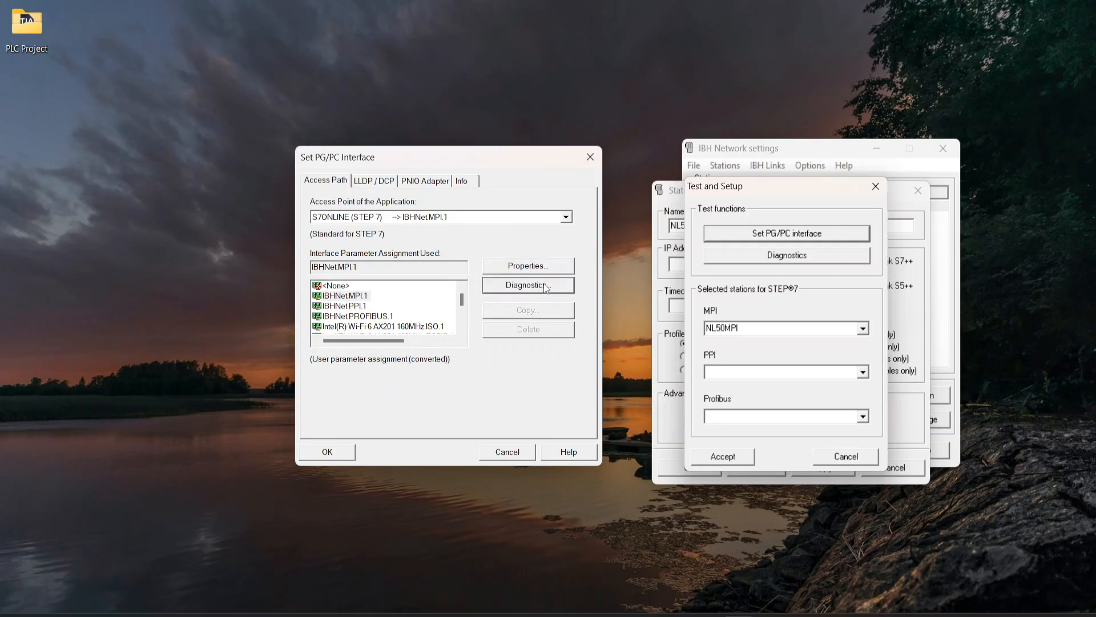
Step: Run IBHNet.MPI.1 diagnostics, reading 187.5 kbit/s, address 30 and the active stations
{"action": "left_click", "coordinate": [527, 285]}
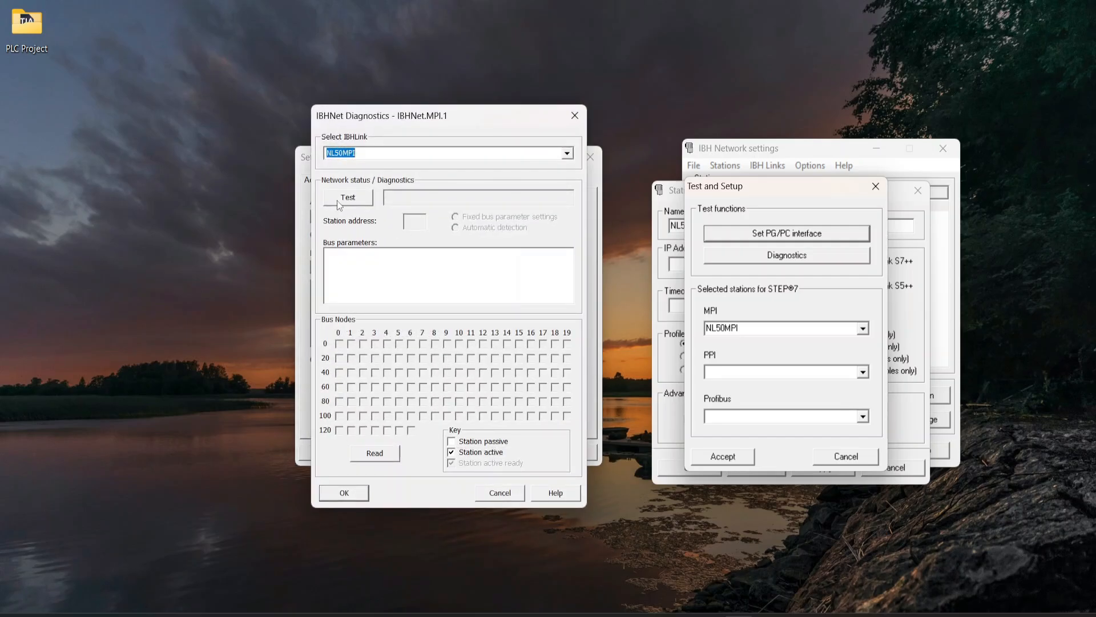
{"action": "left_click", "coordinate": [347, 196]}
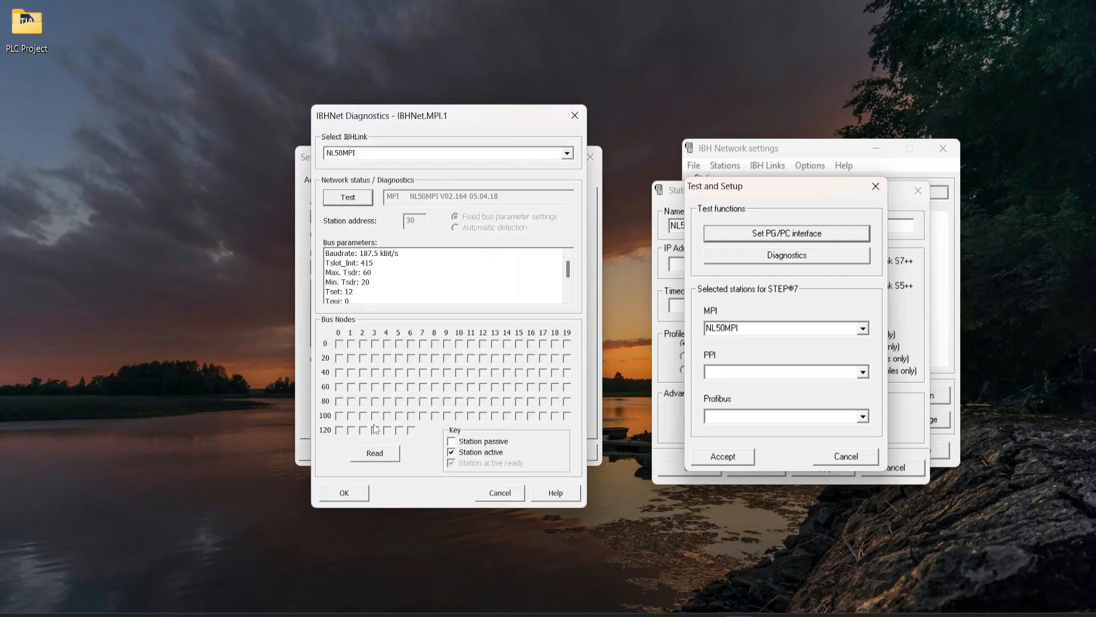
{"action": "left_click", "coordinate": [374, 452]}
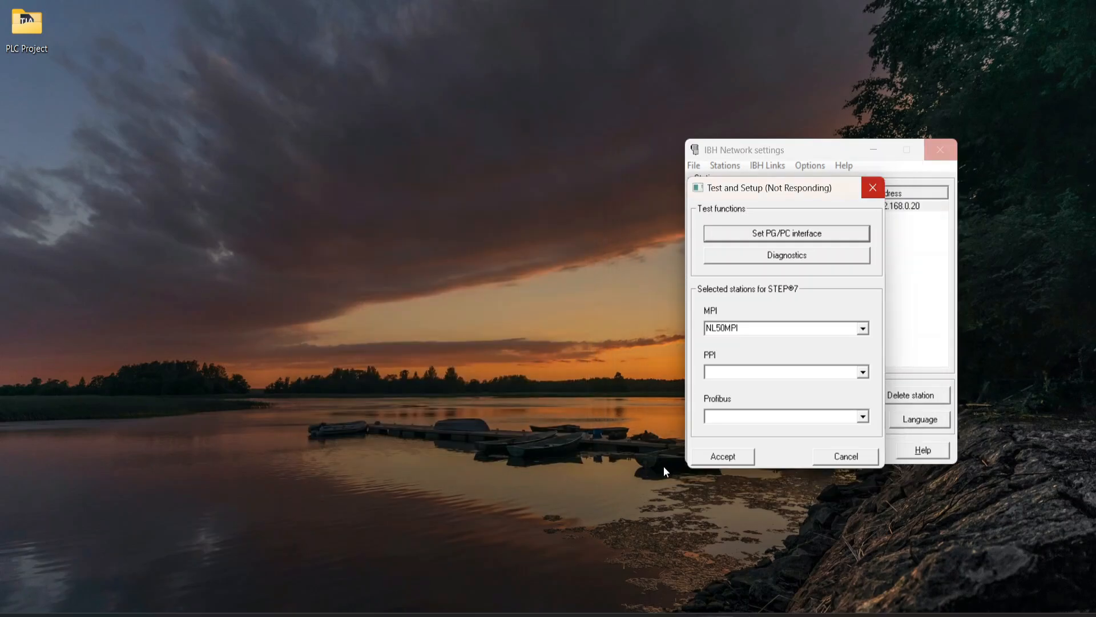
Step: Accept NL50MPI in Test and Setup and confirm changing the PG/PC interface
{"action": "left_click", "coordinate": [786, 233]}
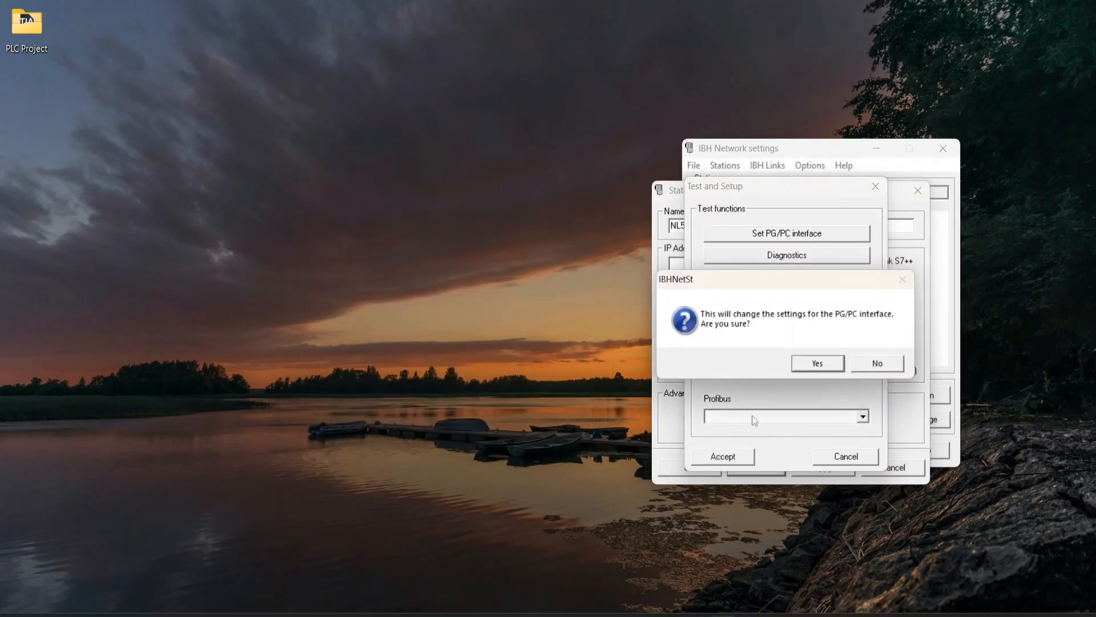
{"action": "left_click", "coordinate": [876, 362]}
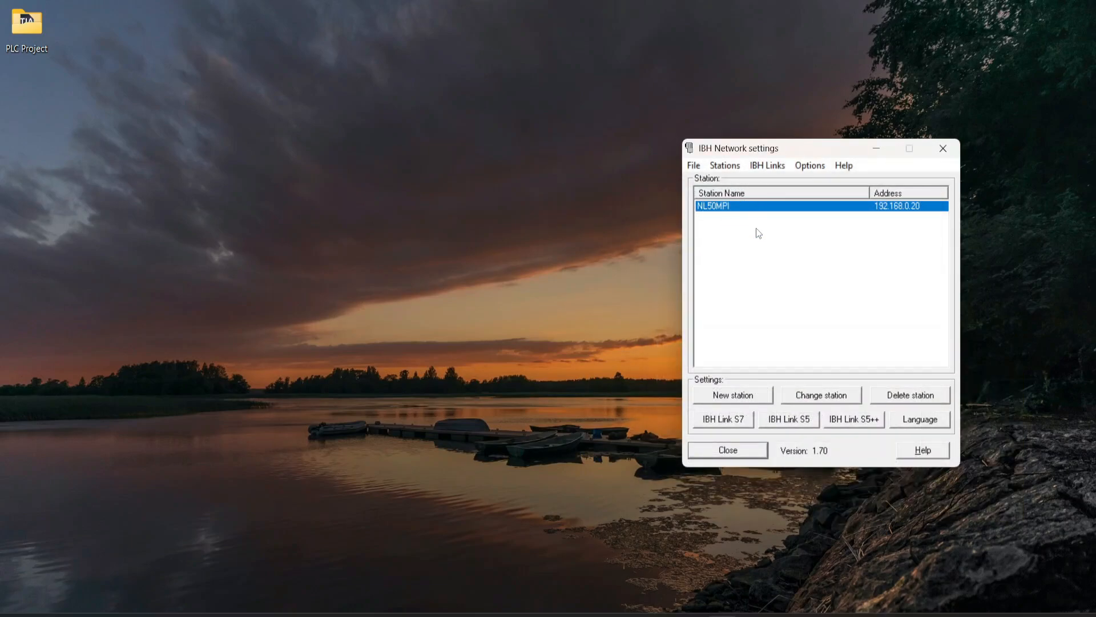
{"action": "mouse_move", "coordinate": [721, 249]}
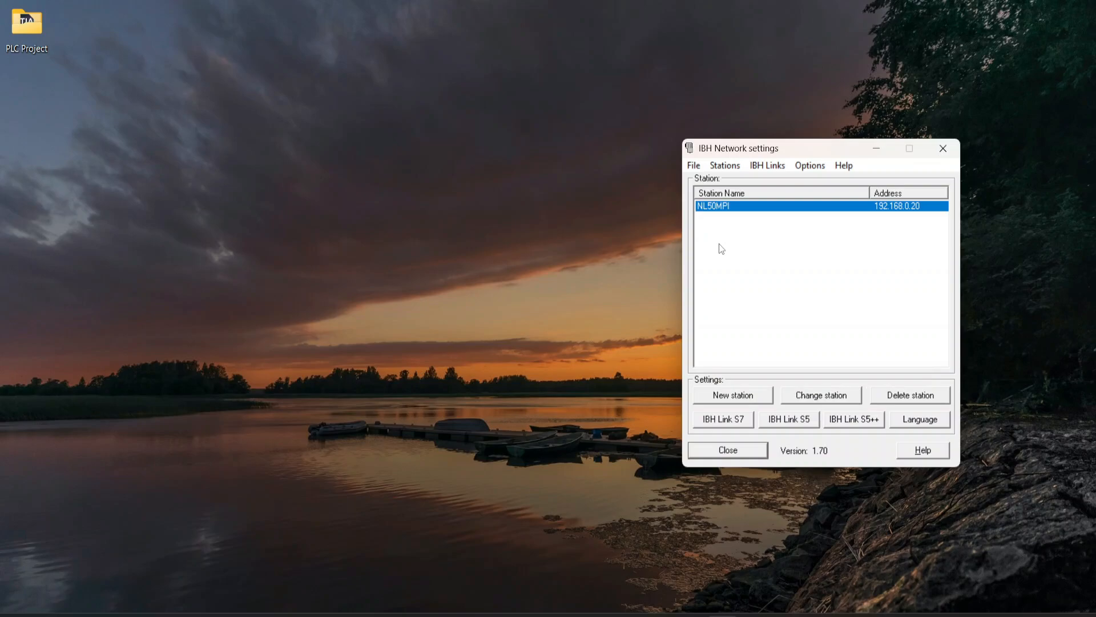
{"action": "mouse_move", "coordinate": [27, 24]}
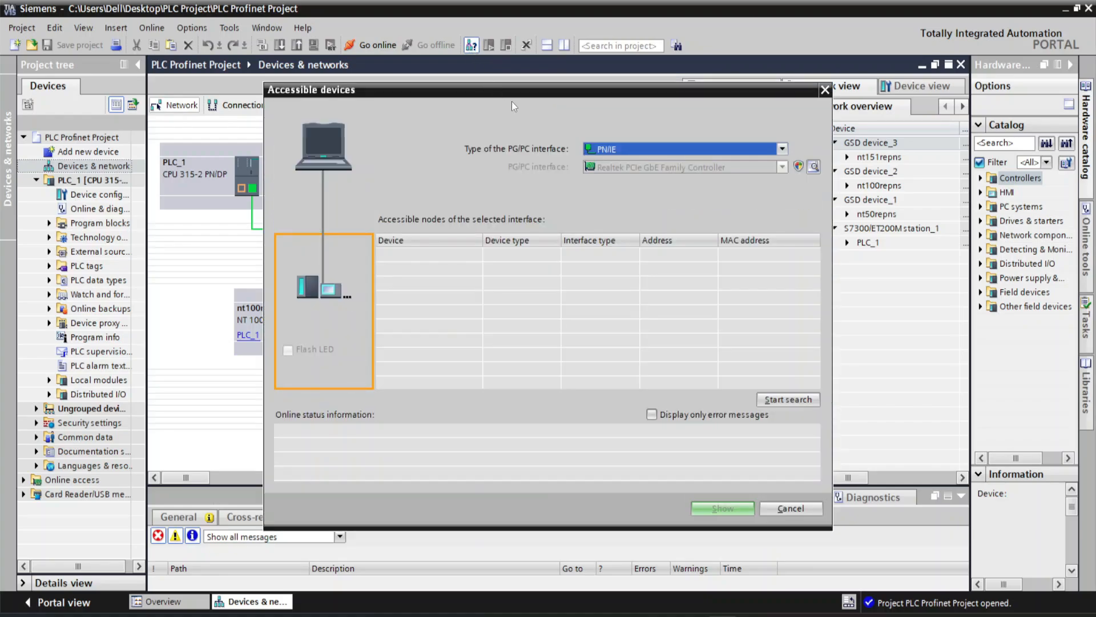
Step: Choose MPI as the PG/PC interface type for the accessible devices search
{"action": "left_click", "coordinate": [782, 149]}
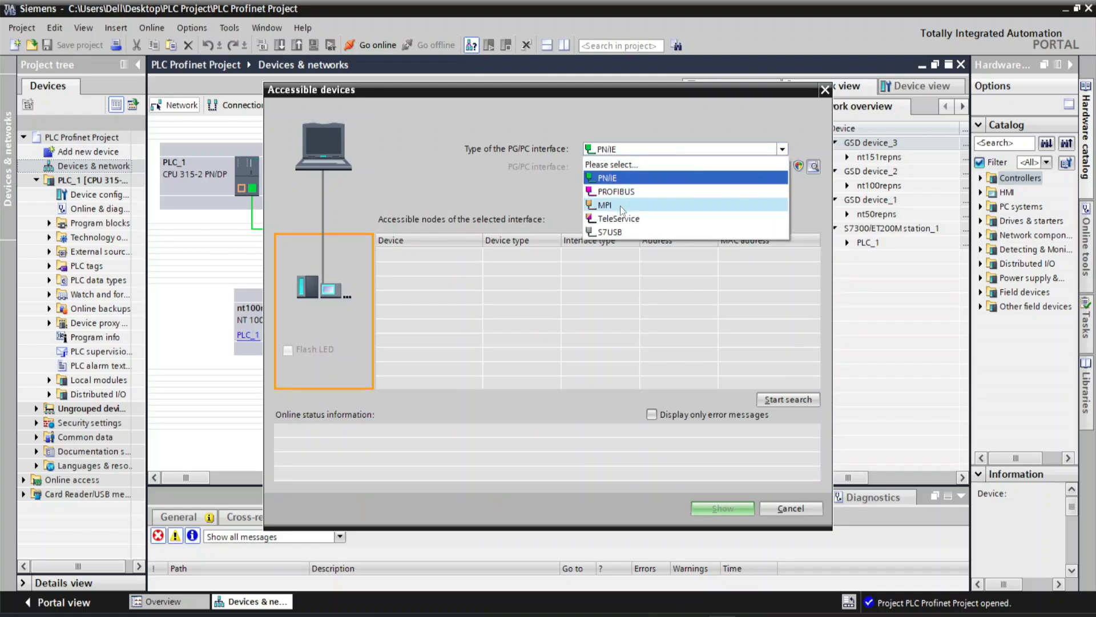
{"action": "left_click", "coordinate": [605, 205]}
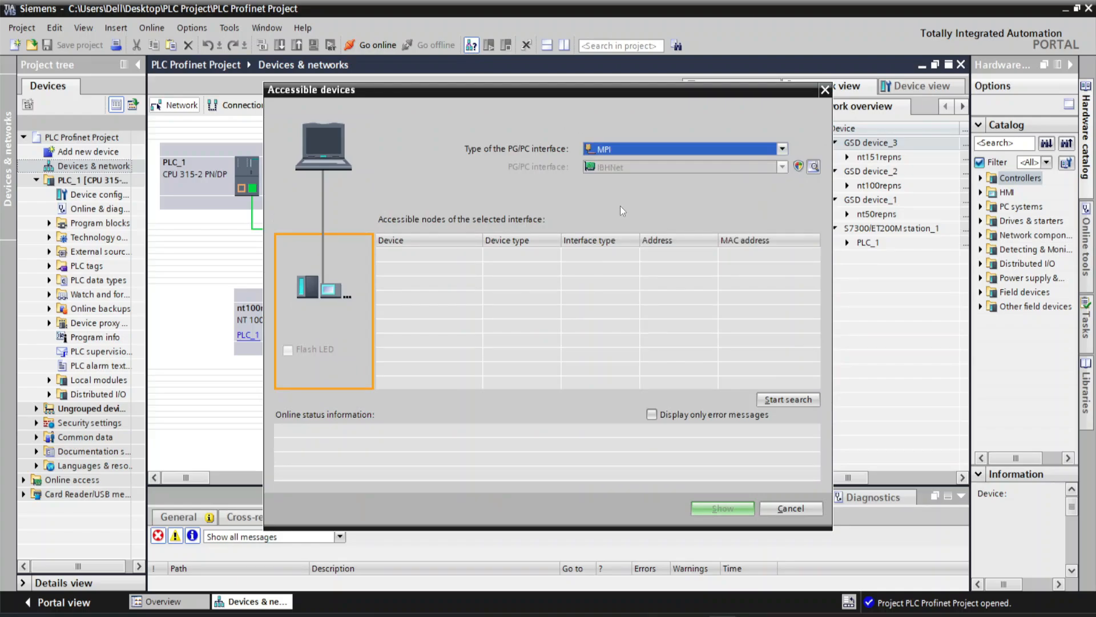
{"action": "mouse_move", "coordinate": [638, 164]}
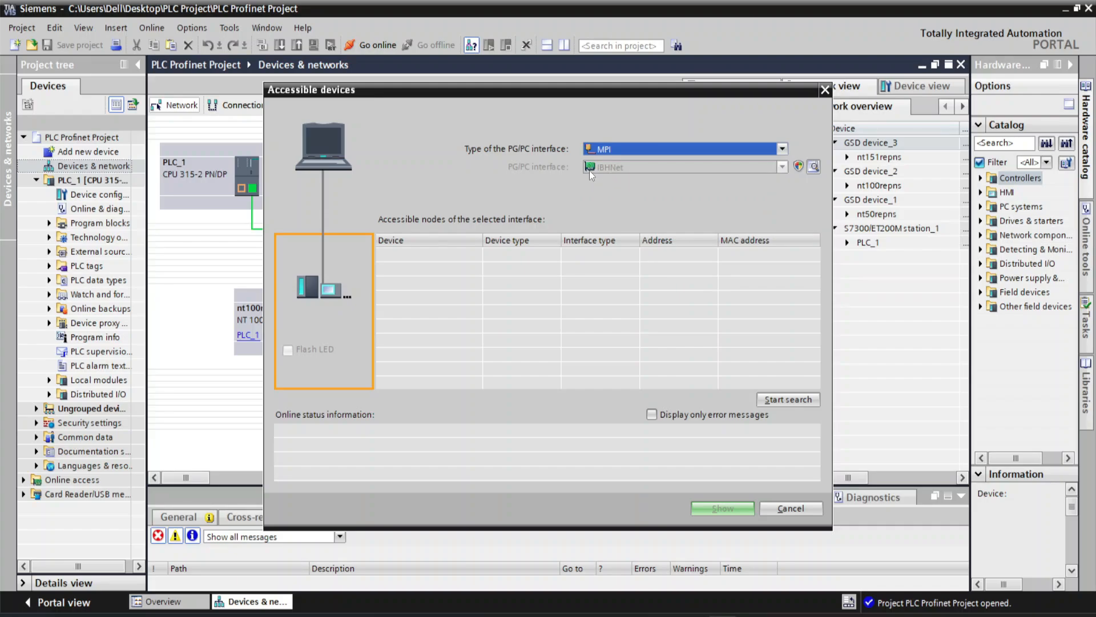
{"action": "mouse_move", "coordinate": [594, 176]}
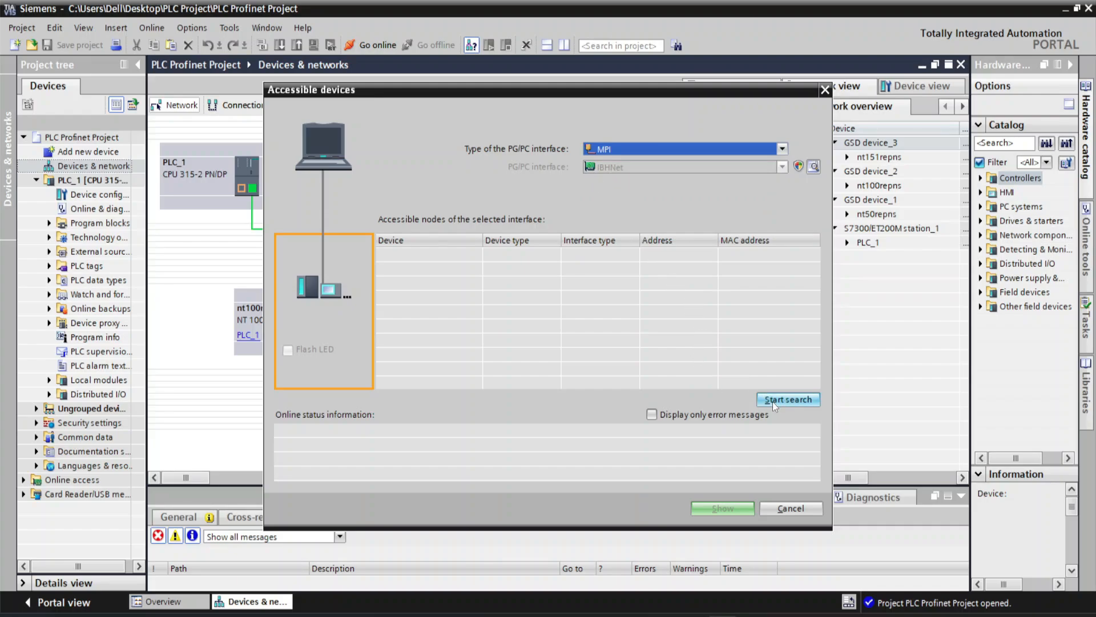
Step: Search MPI via IBHNet, select the found CPU 315-2 PN/DP at address 2, and go online
{"action": "left_click", "coordinate": [787, 400]}
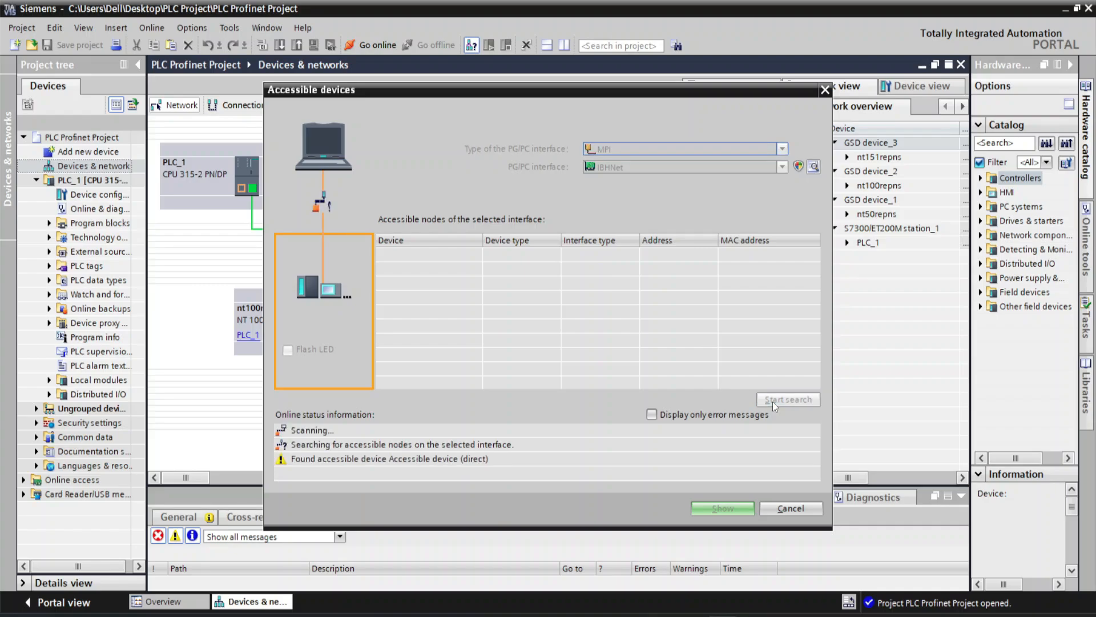
{"action": "left_click", "coordinate": [788, 399]}
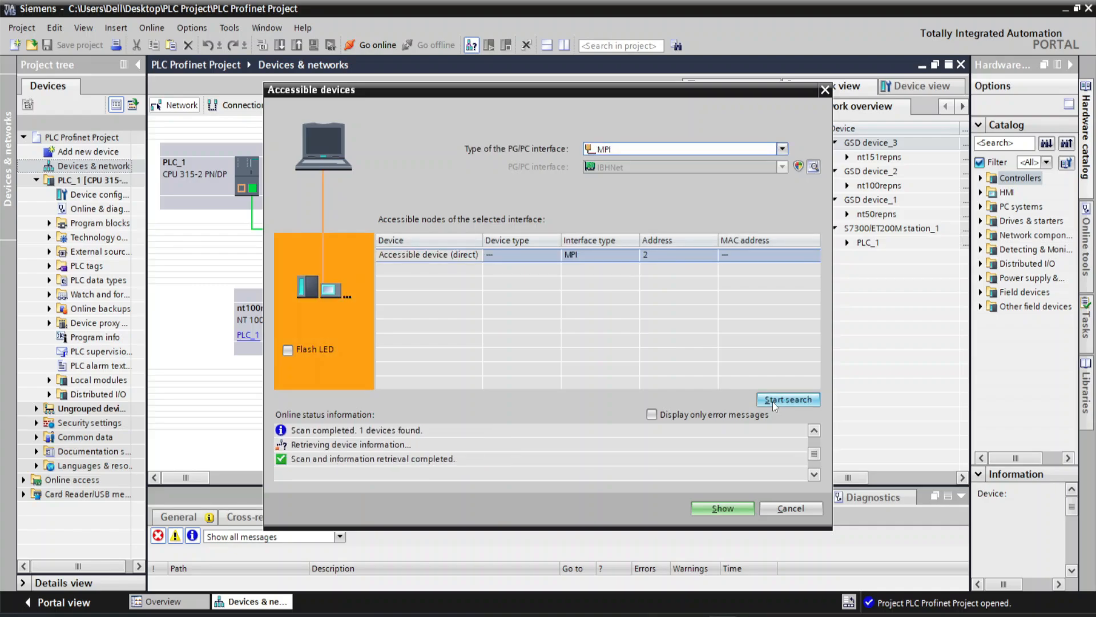
{"action": "left_click", "coordinate": [787, 399]}
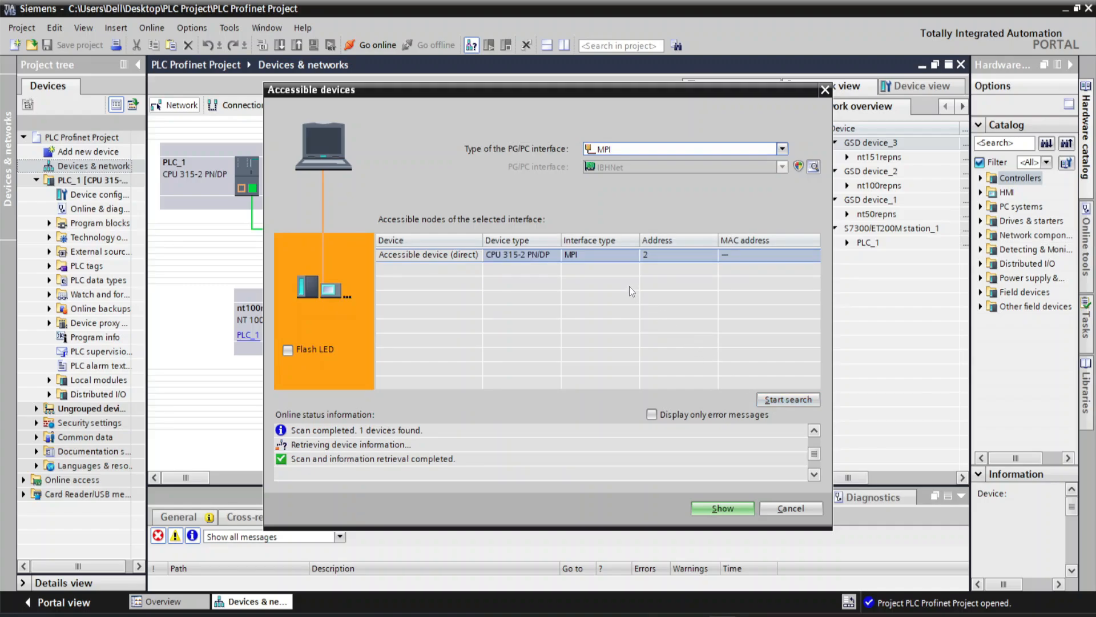
{"action": "mouse_move", "coordinate": [533, 211]}
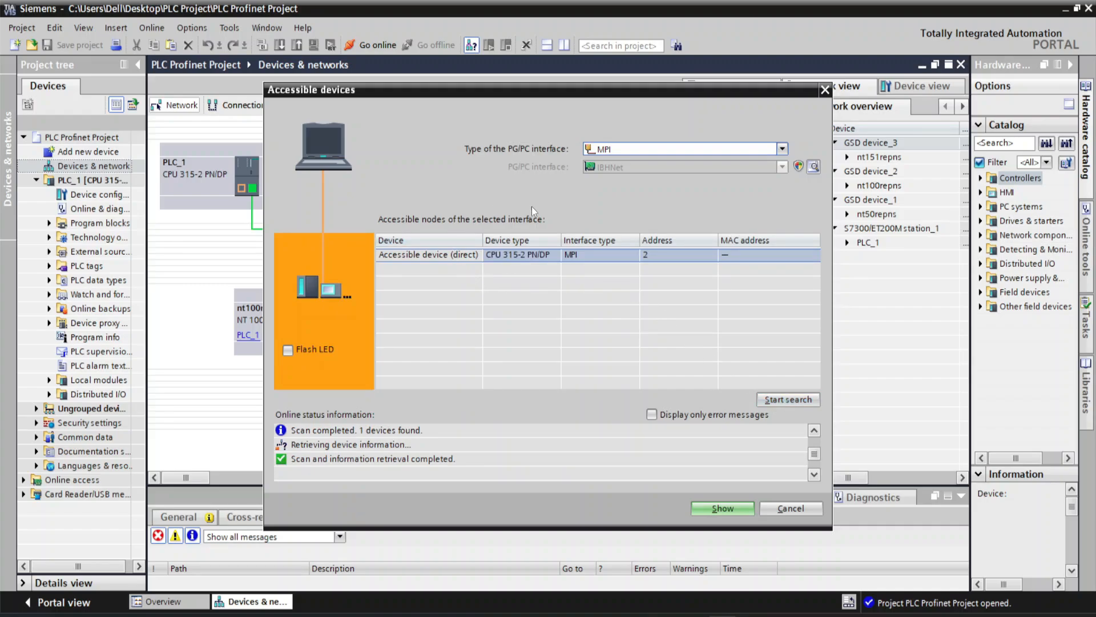
{"action": "mouse_move", "coordinate": [538, 300]}
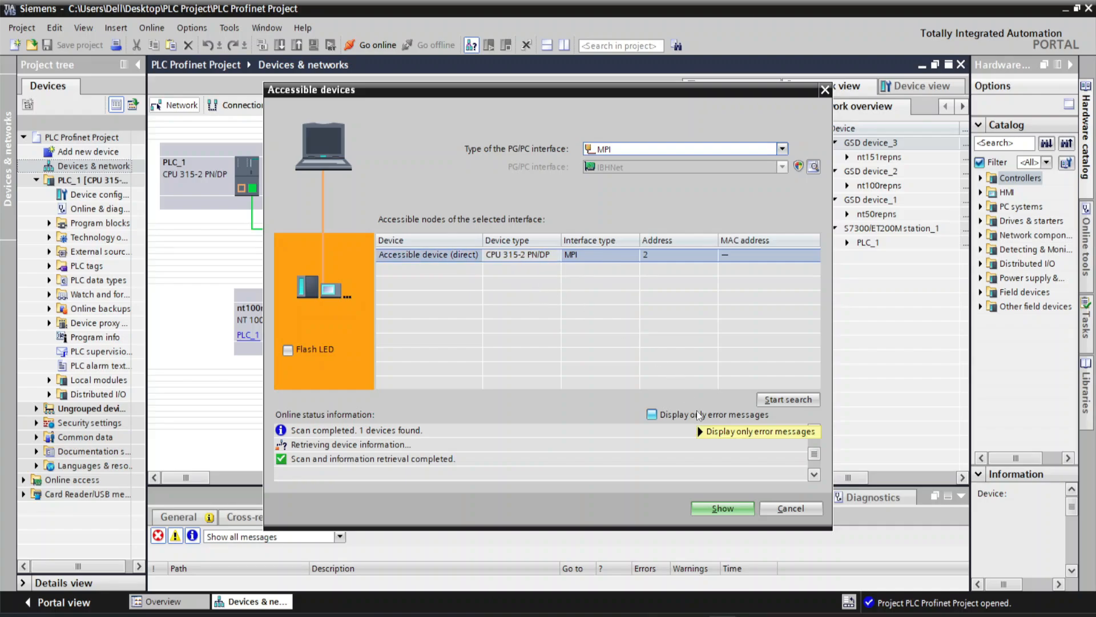
{"action": "mouse_move", "coordinate": [692, 415]}
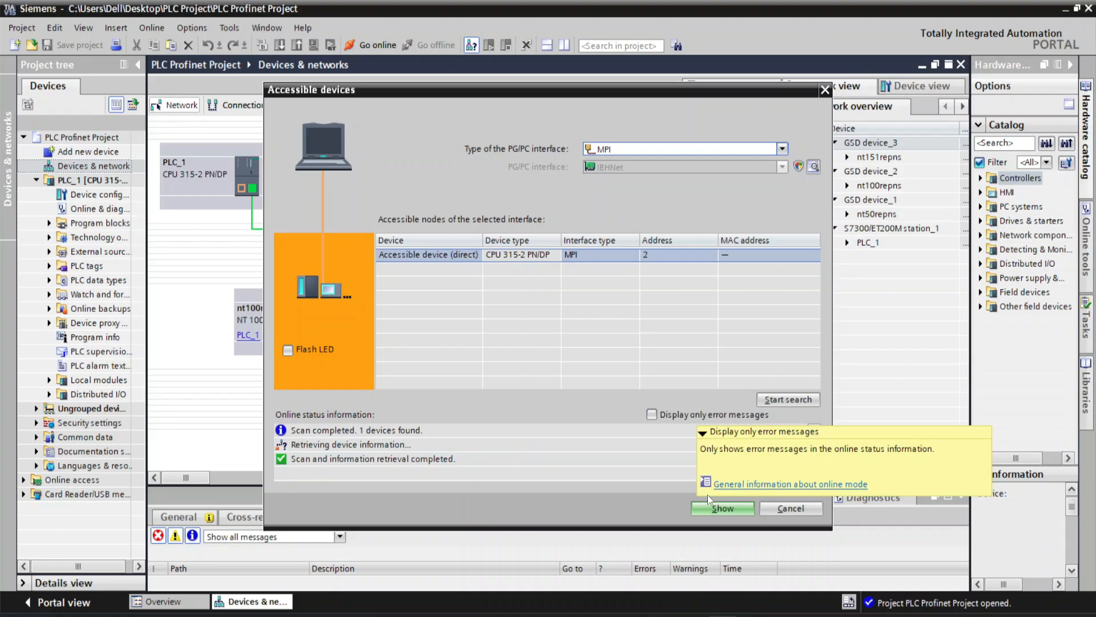
{"action": "left_click", "coordinate": [723, 508]}
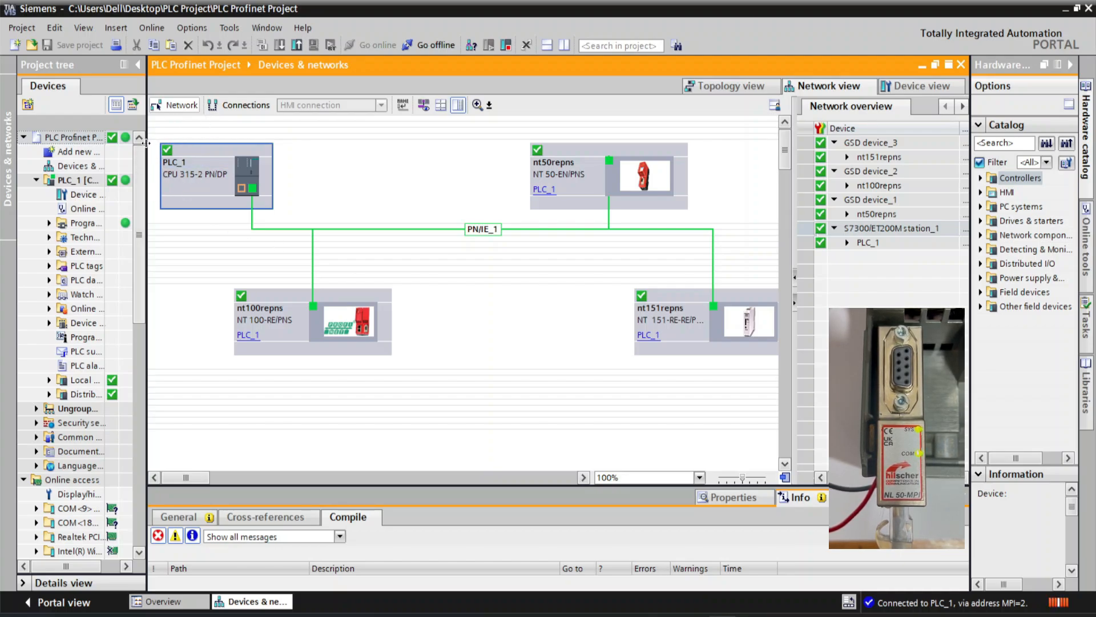
{"action": "mouse_move", "coordinate": [171, 189]}
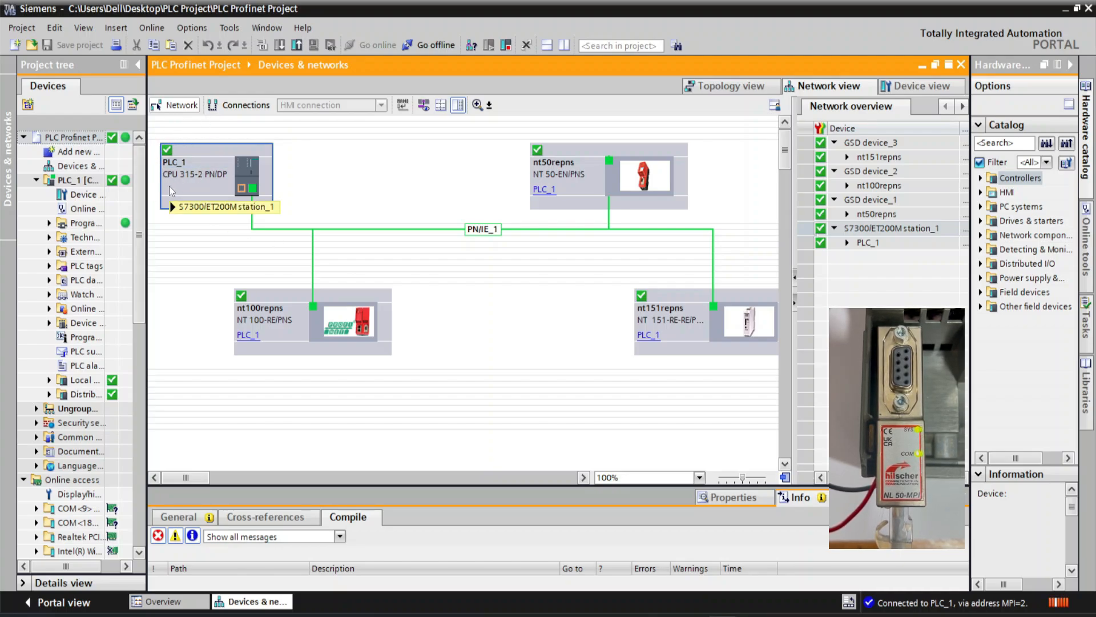